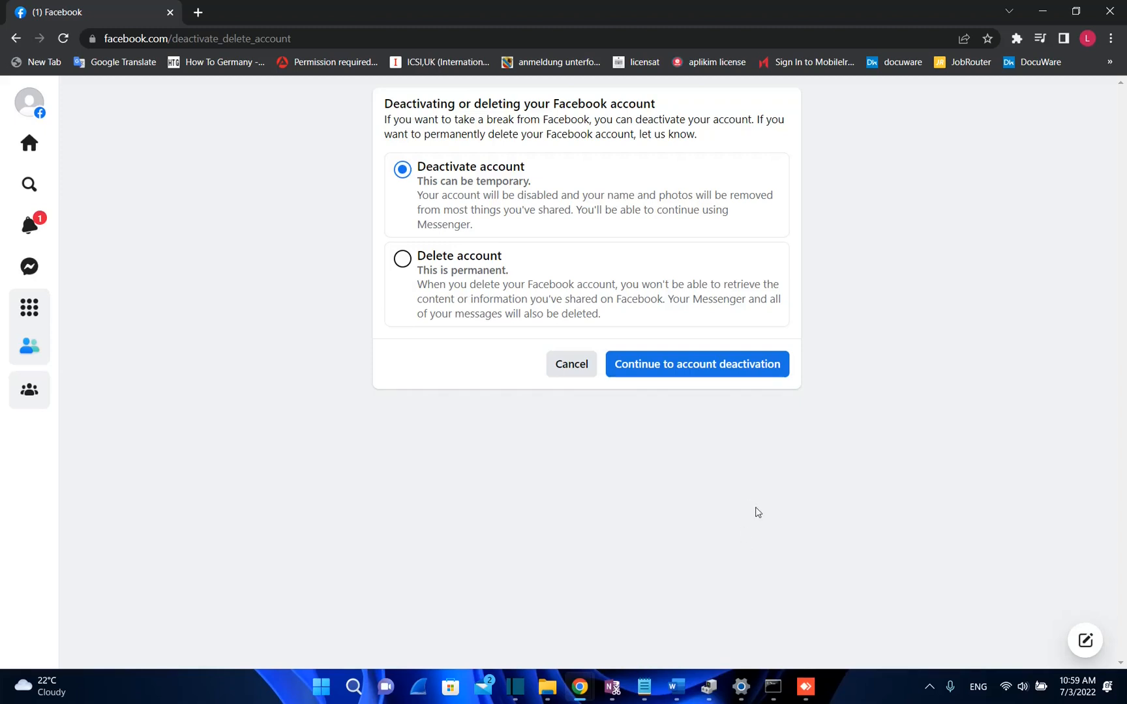
{"action": "mouse_move", "coordinate": [770, 551]}
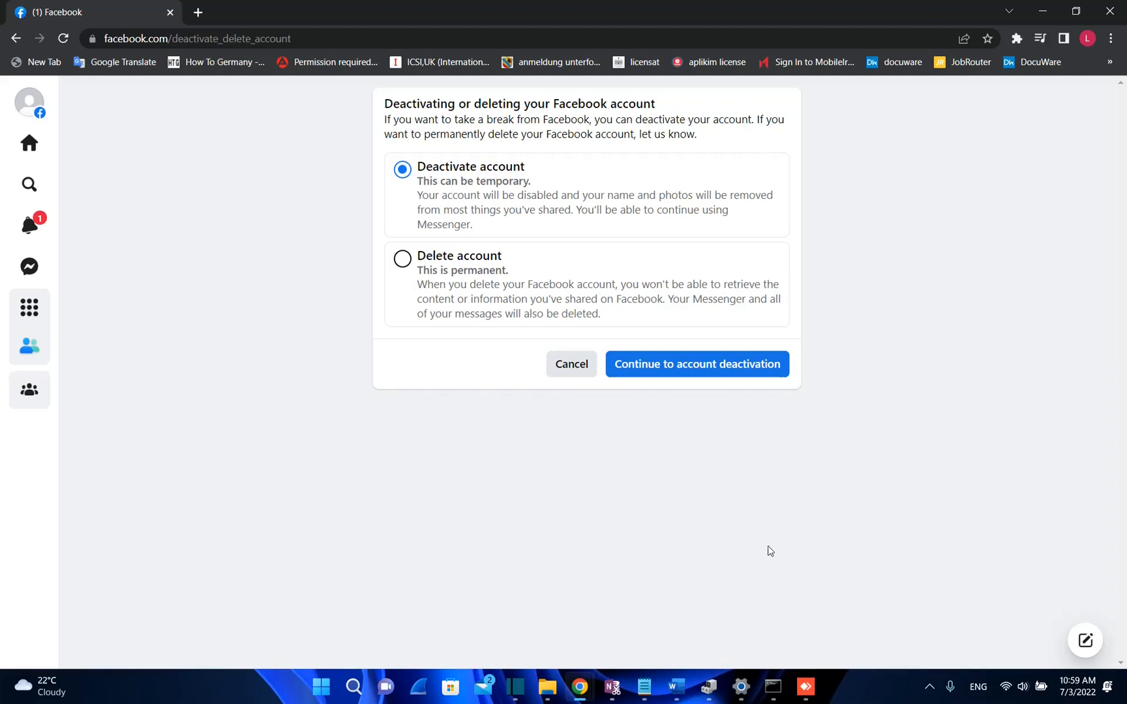
{"action": "mouse_move", "coordinate": [756, 552]}
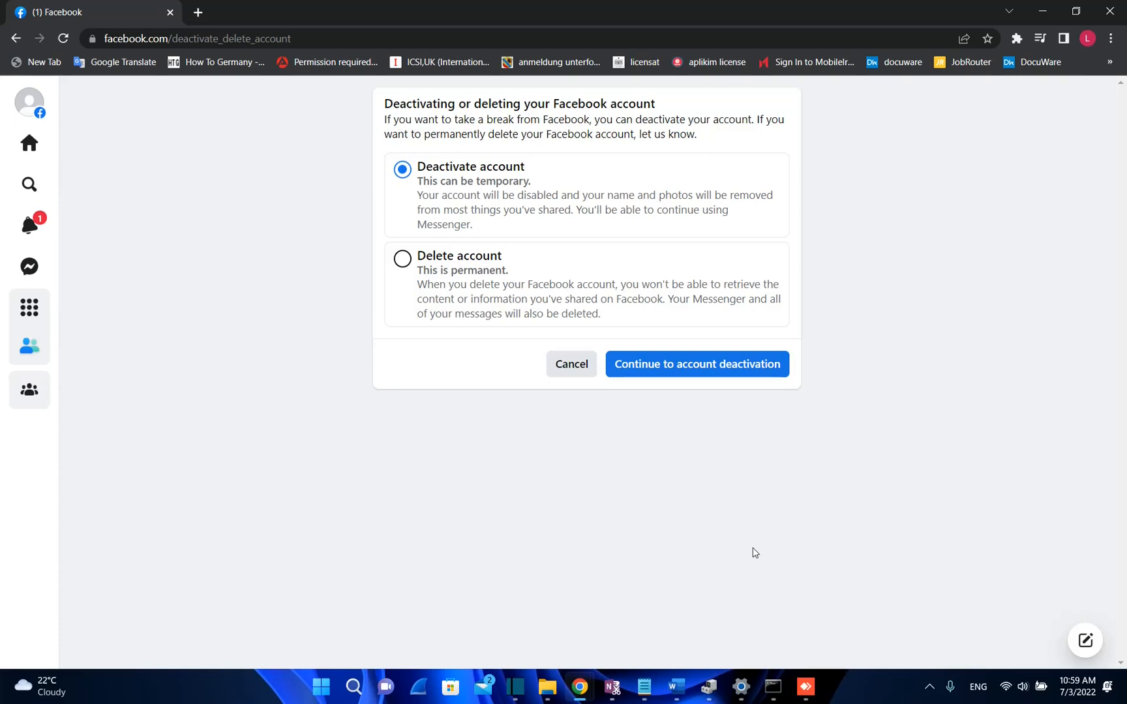
{"action": "mouse_move", "coordinate": [739, 545]}
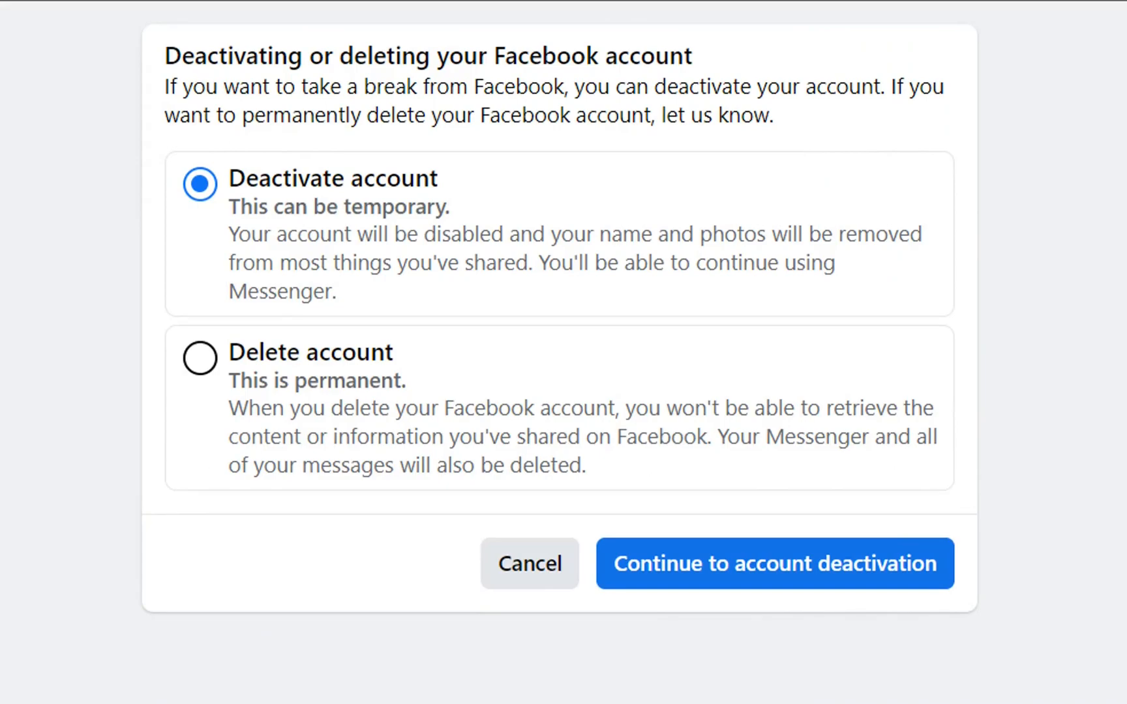
Step: Return from the deactivation page to the Facebook home feed via the Home icon
{"action": "left_click", "coordinate": [529, 564]}
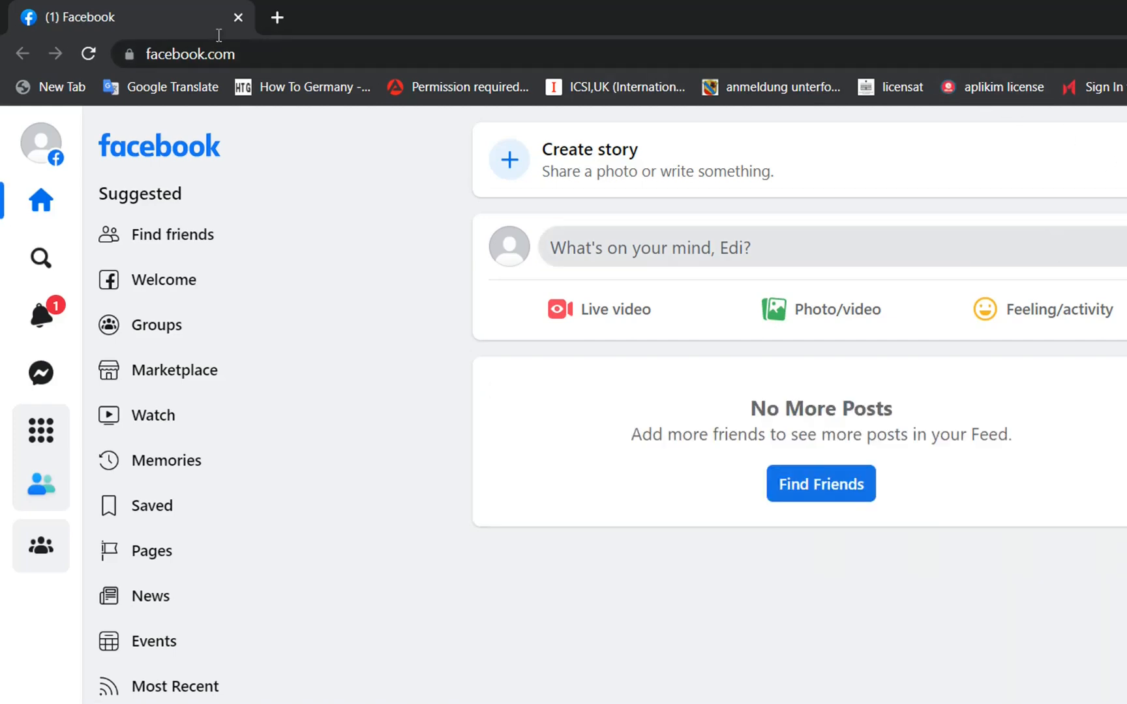
{"action": "mouse_move", "coordinate": [523, 114]}
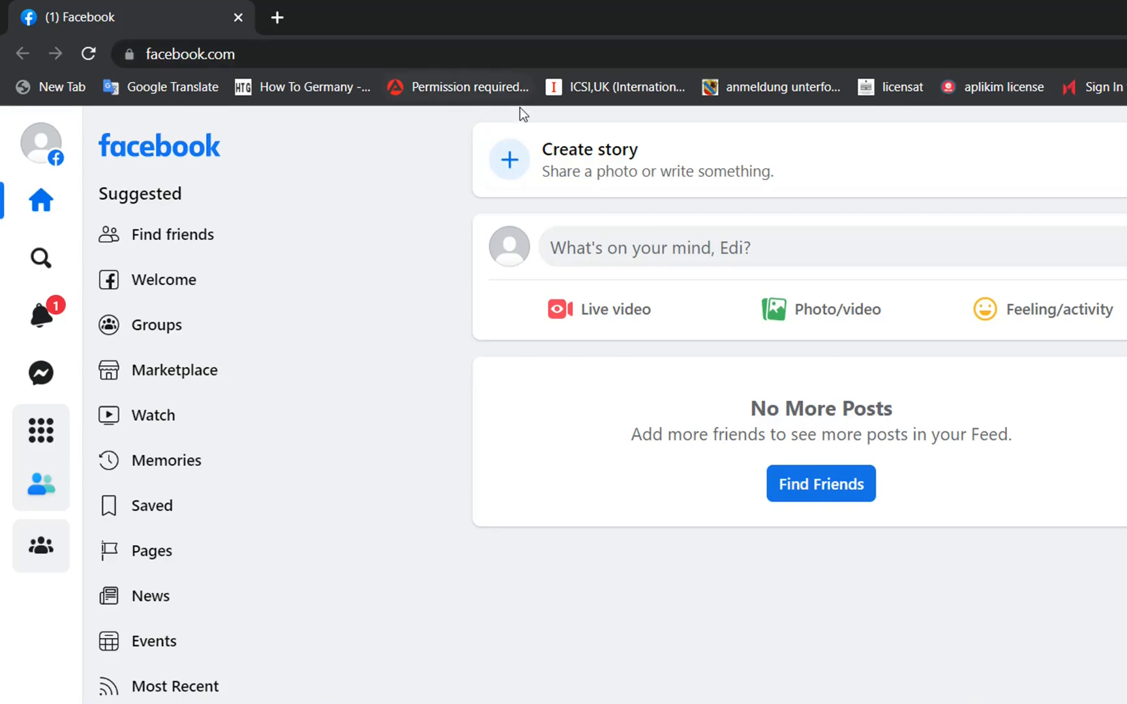
{"action": "mouse_move", "coordinate": [433, 103]}
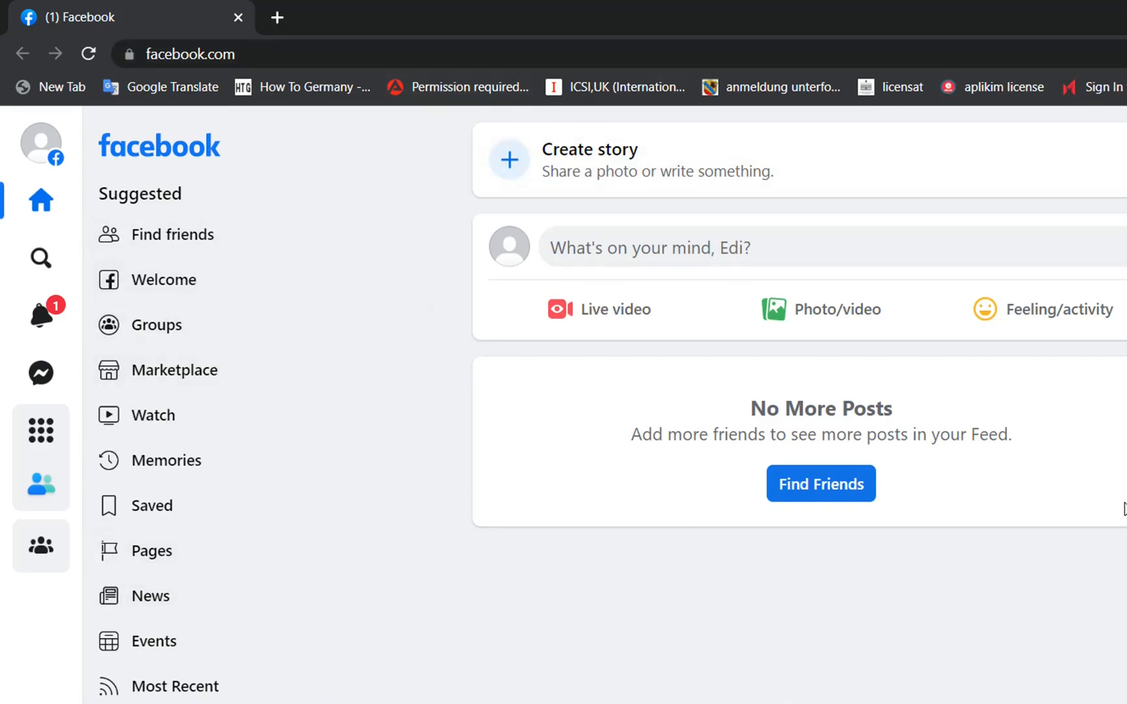
{"action": "mouse_move", "coordinate": [41, 141]}
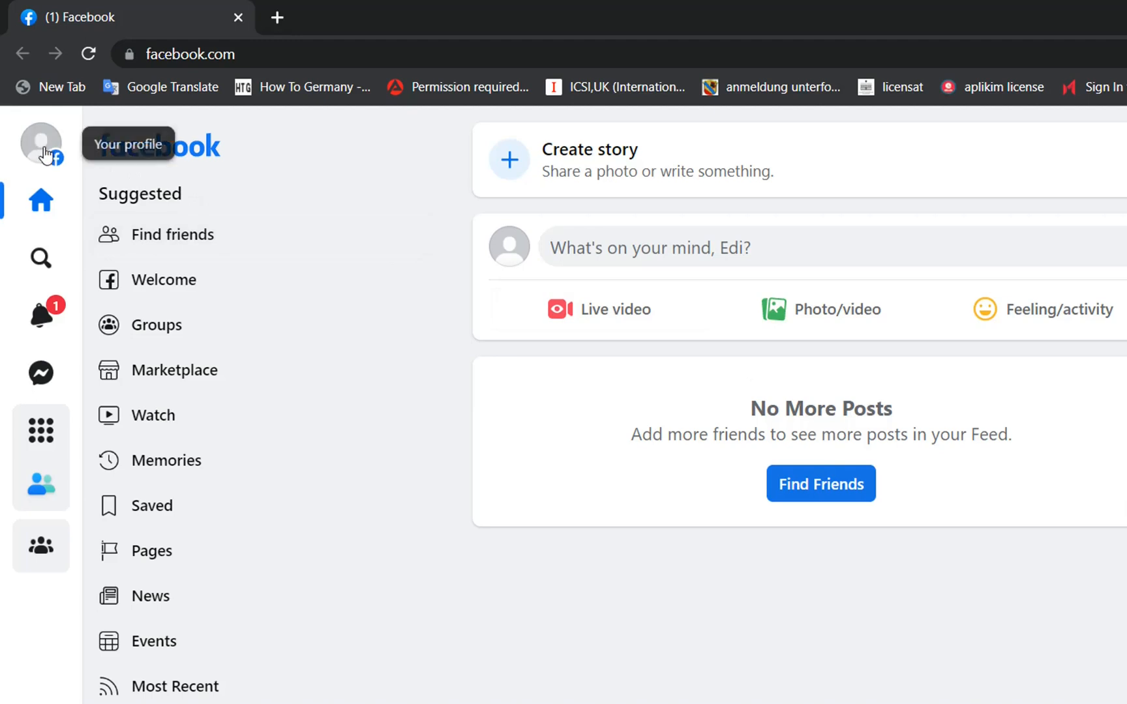
Step: Open Settings from the profile menu and show the Your Facebook information section
{"action": "left_click", "coordinate": [41, 142]}
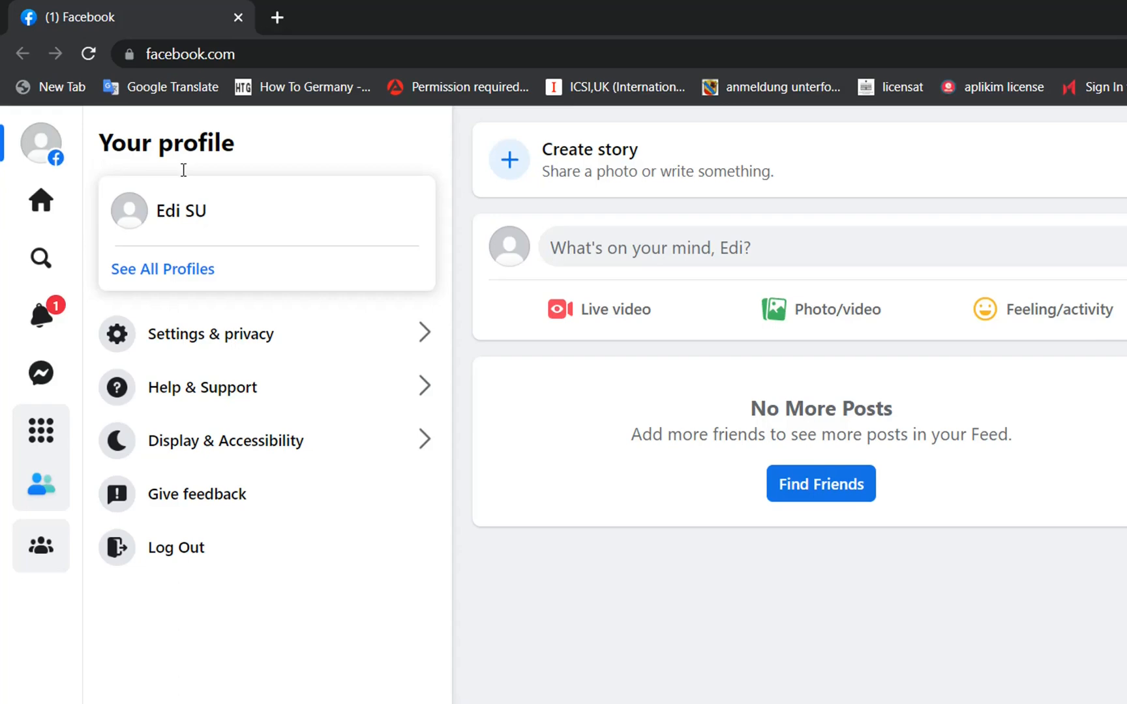
{"action": "mouse_move", "coordinate": [251, 333]}
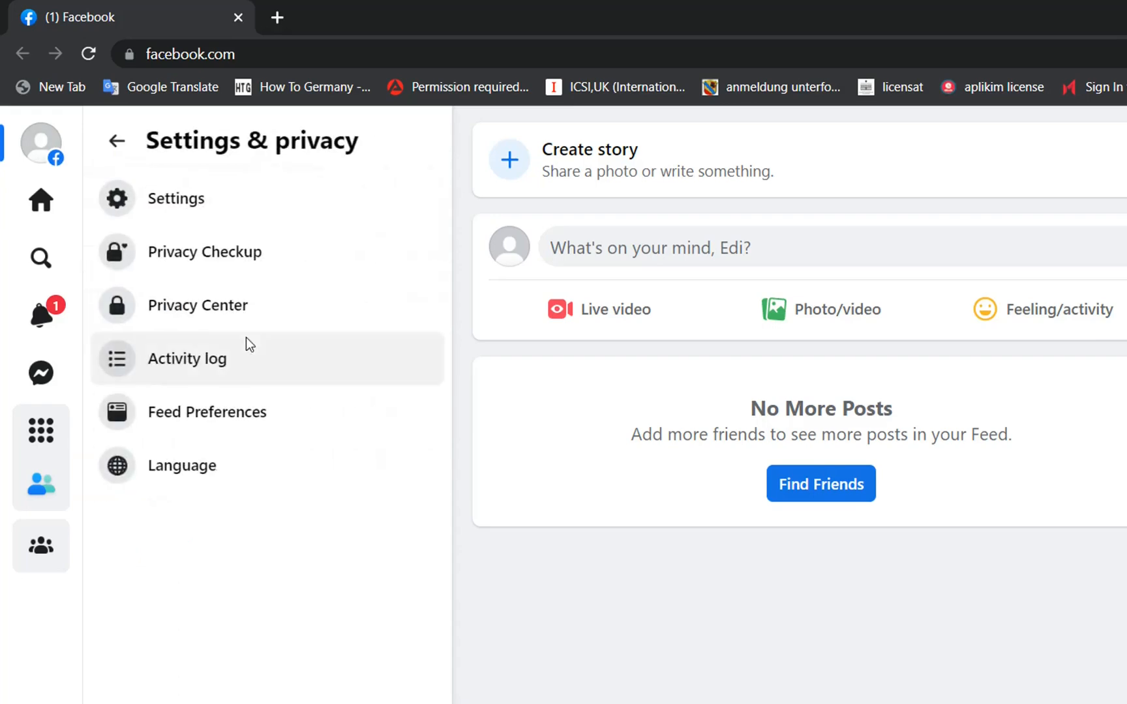
{"action": "mouse_move", "coordinate": [185, 199]}
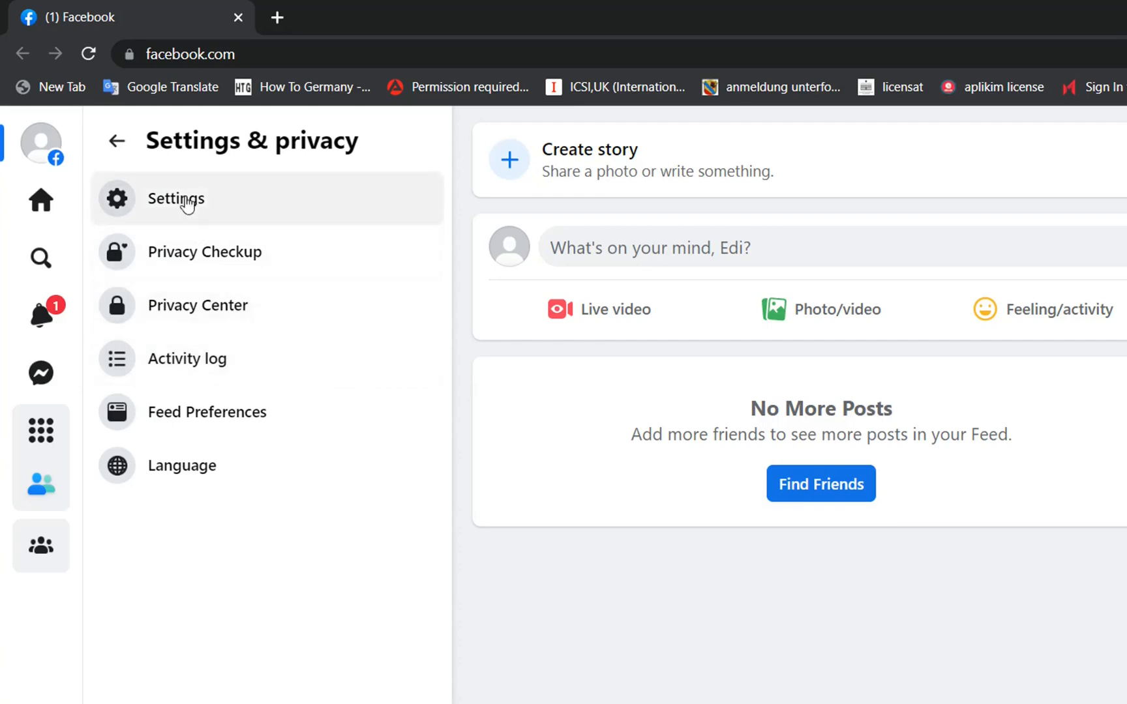
{"action": "left_click", "coordinate": [176, 199]}
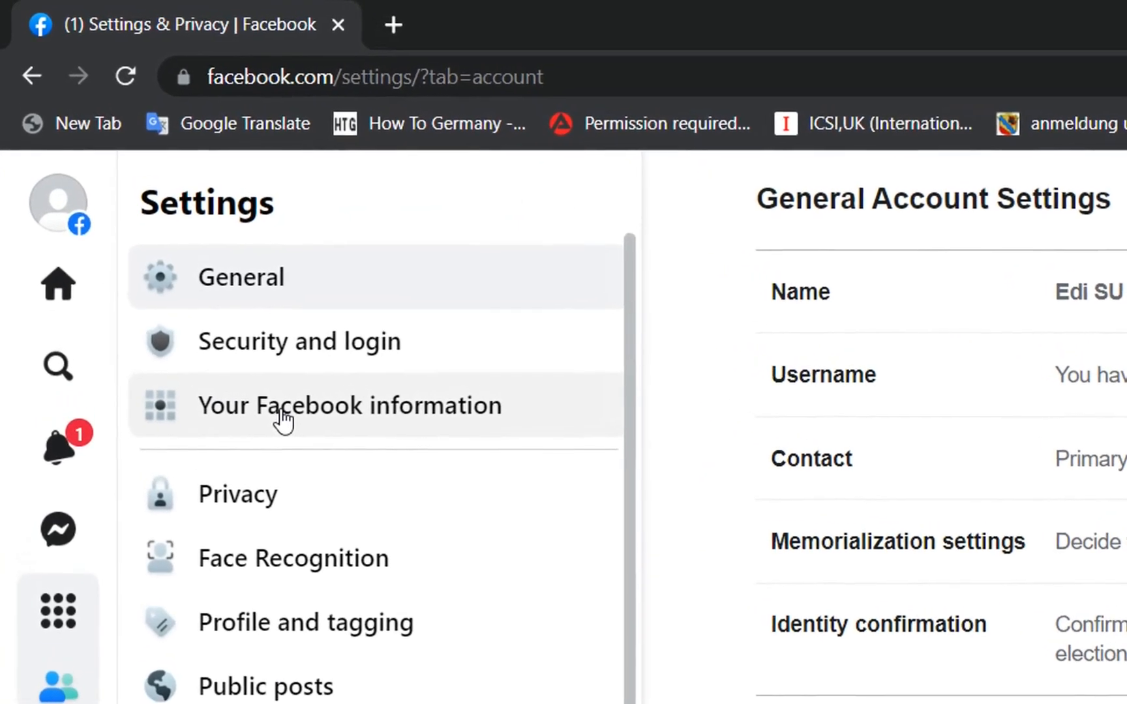
{"action": "left_click", "coordinate": [350, 407]}
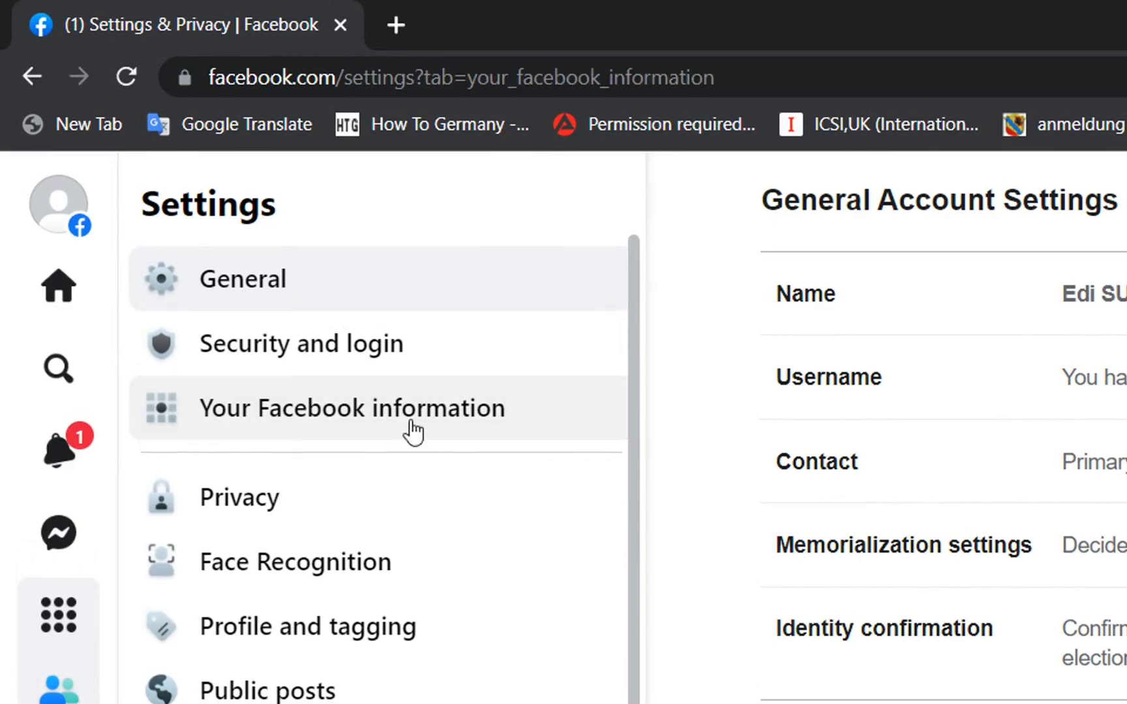
{"action": "left_click", "coordinate": [351, 409]}
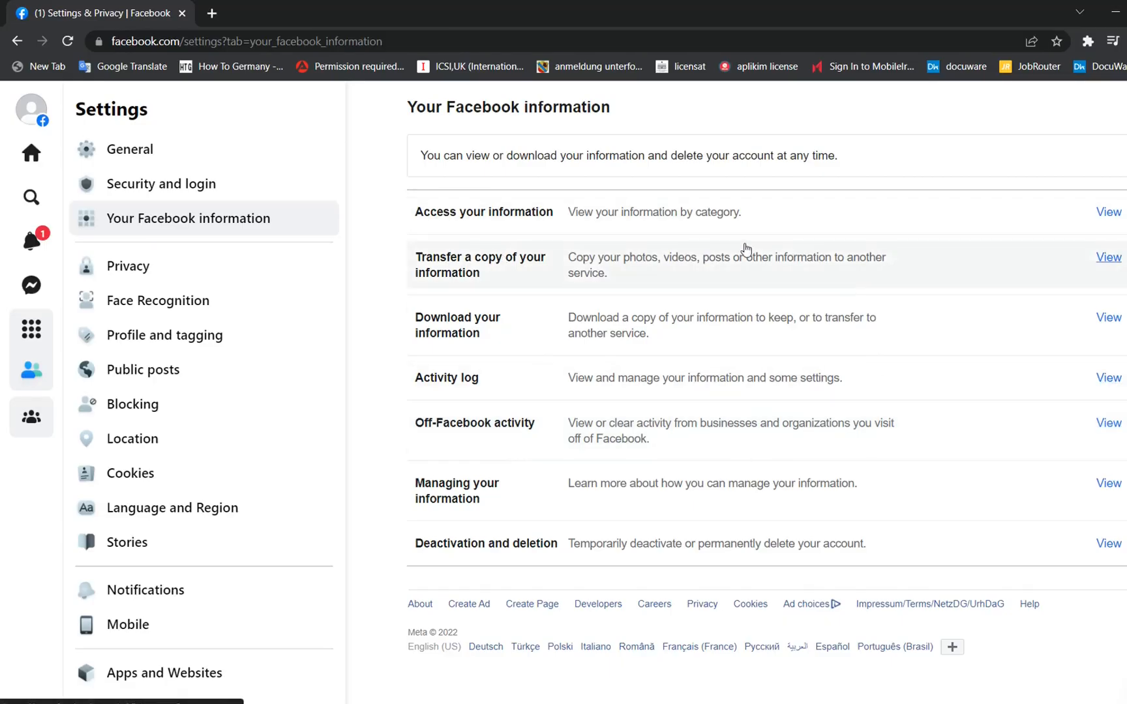
{"action": "mouse_move", "coordinate": [460, 554]}
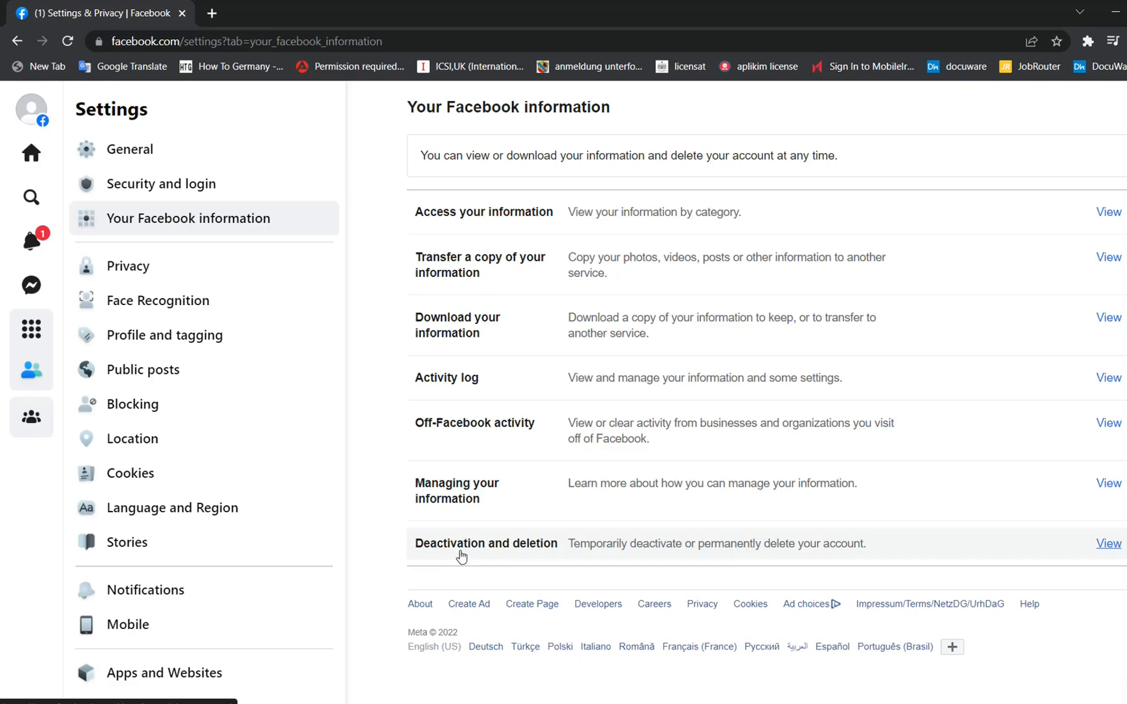
{"action": "mouse_move", "coordinate": [1057, 548]}
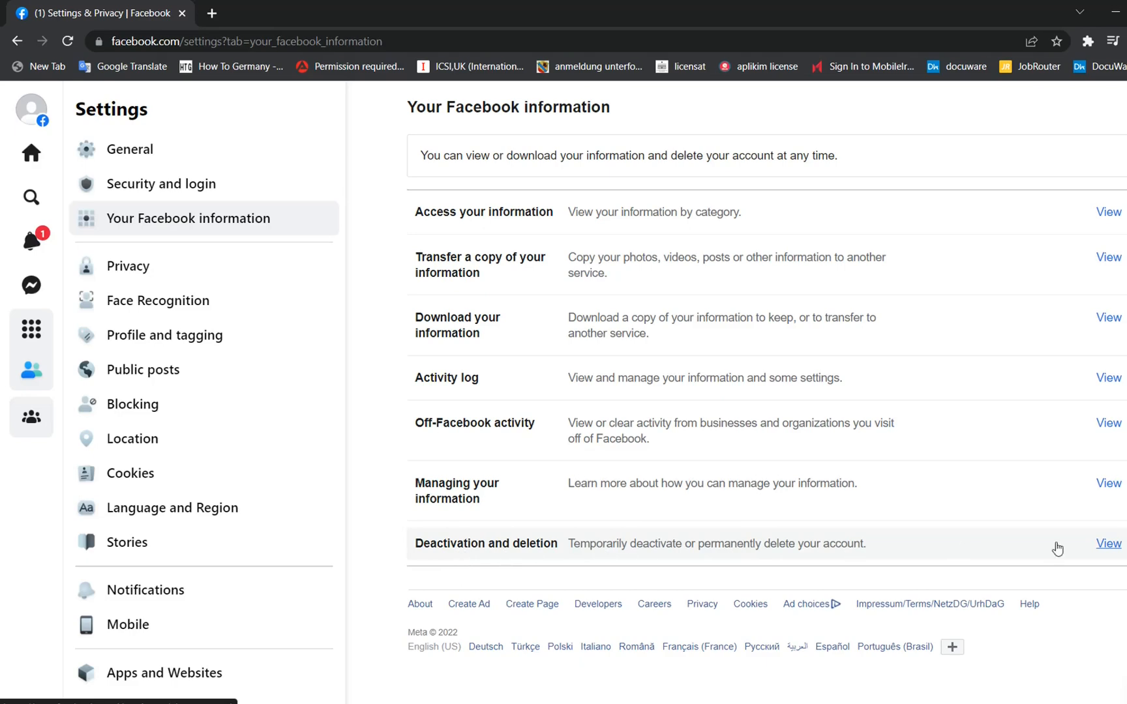
Step: Open Deactivation and deletion, showing the deactivate-or-delete choice with deactivation selected
{"action": "left_click", "coordinate": [1107, 542]}
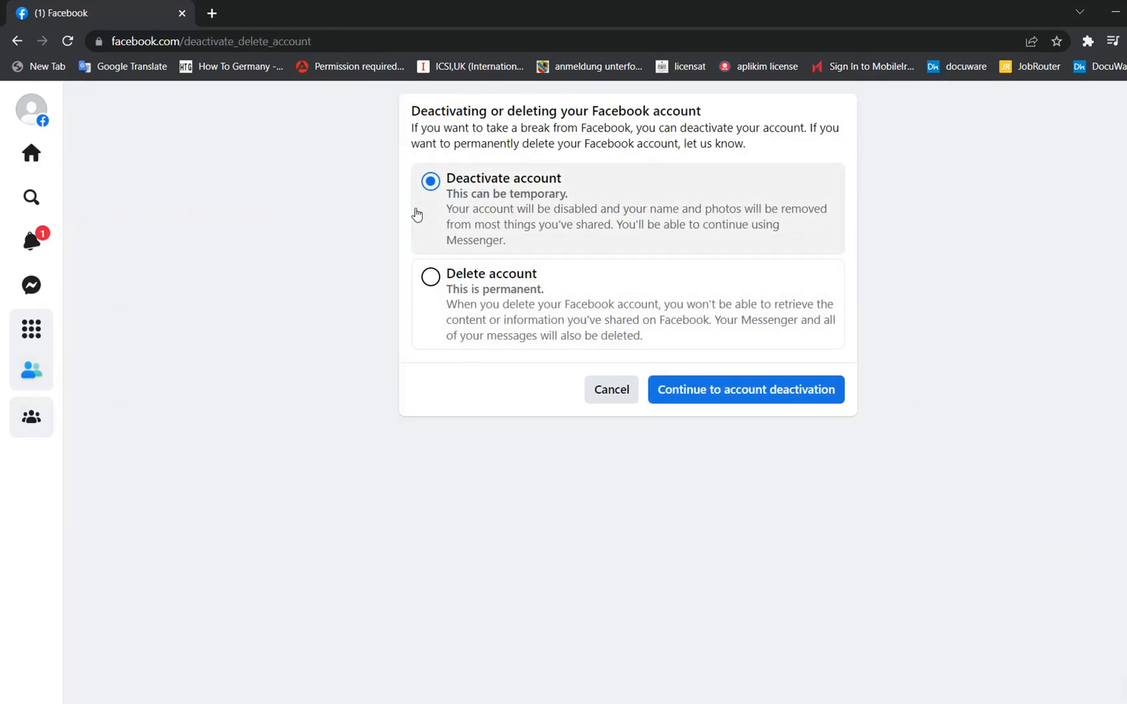
{"action": "mouse_move", "coordinate": [468, 214]}
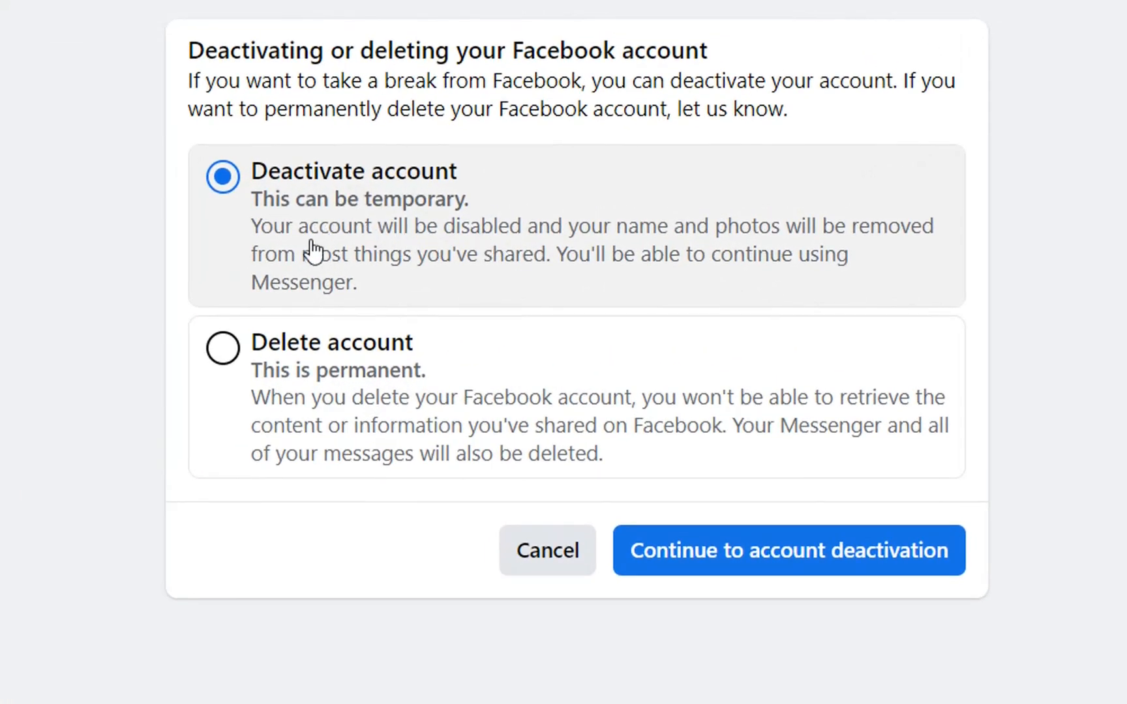
{"action": "mouse_move", "coordinate": [289, 253]}
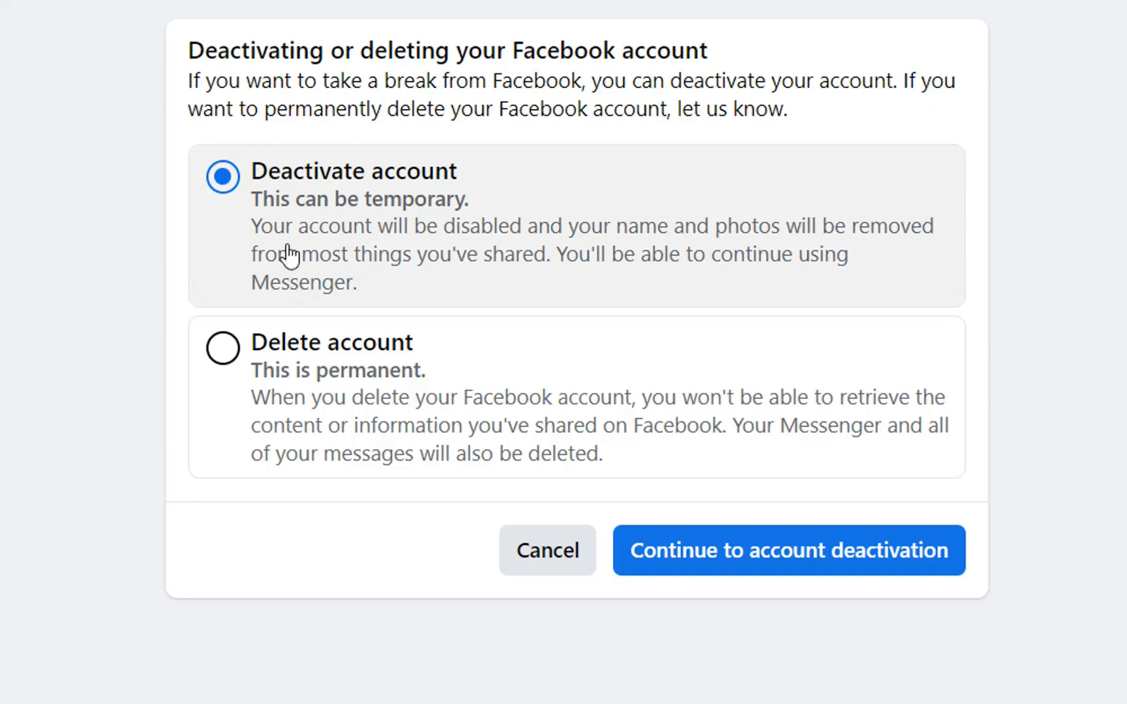
{"action": "mouse_move", "coordinate": [661, 282]}
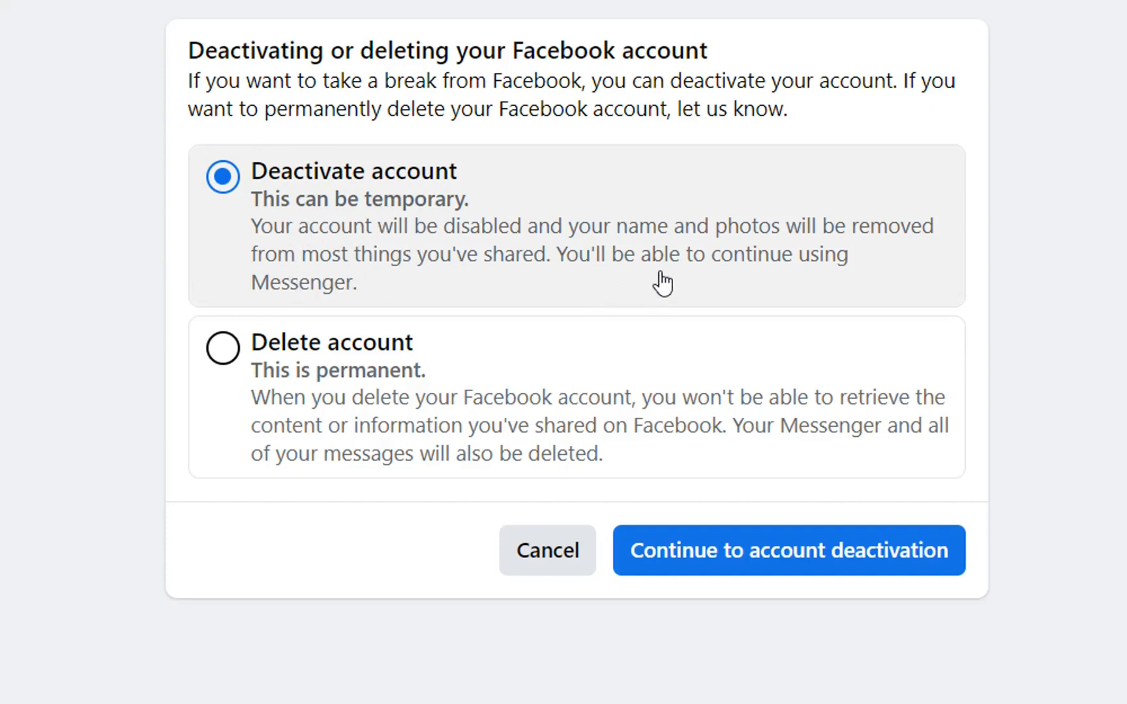
{"action": "mouse_move", "coordinate": [737, 246]}
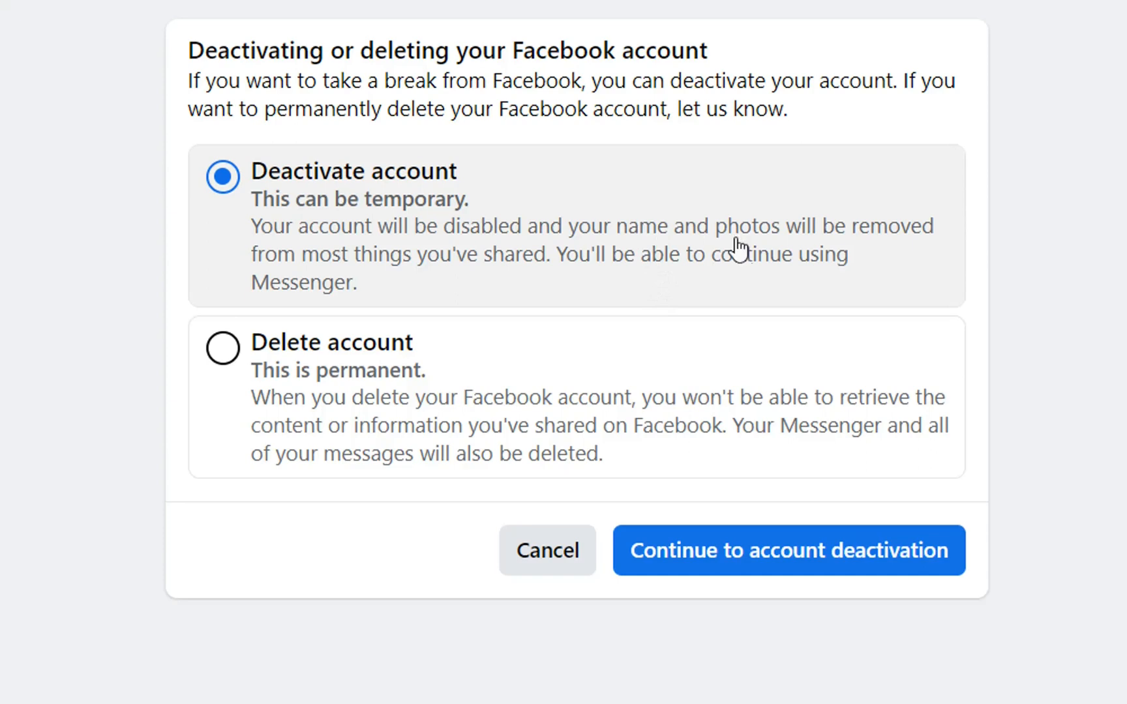
{"action": "mouse_move", "coordinate": [768, 273]}
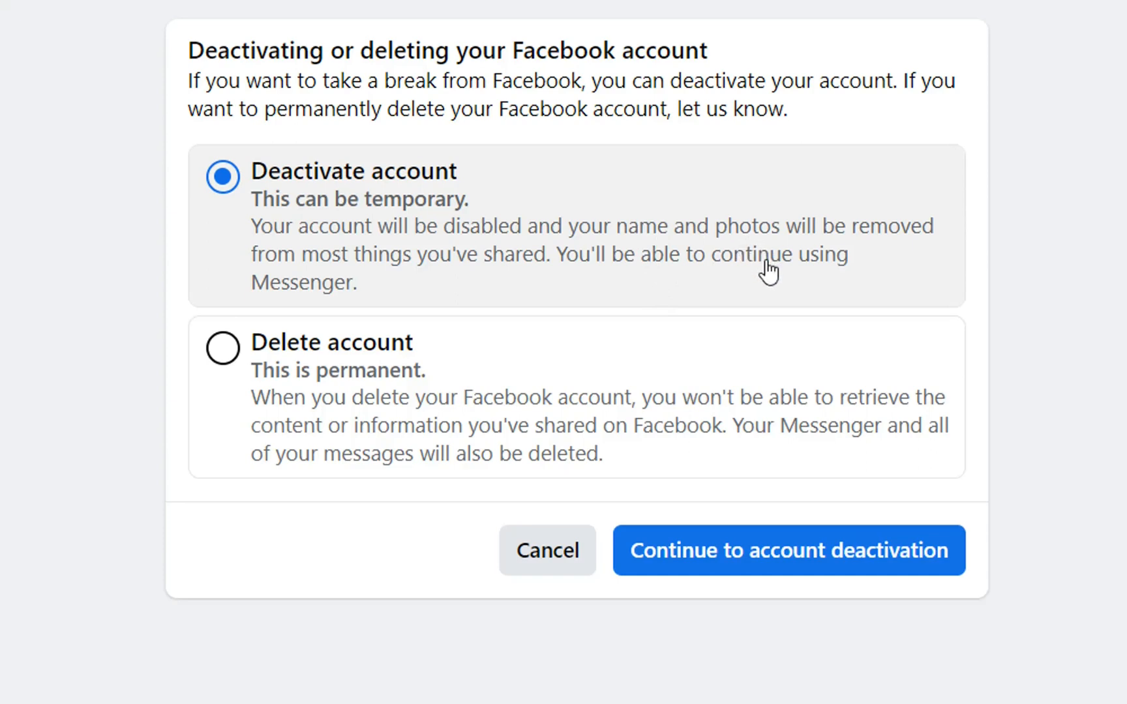
{"action": "mouse_move", "coordinate": [551, 271]}
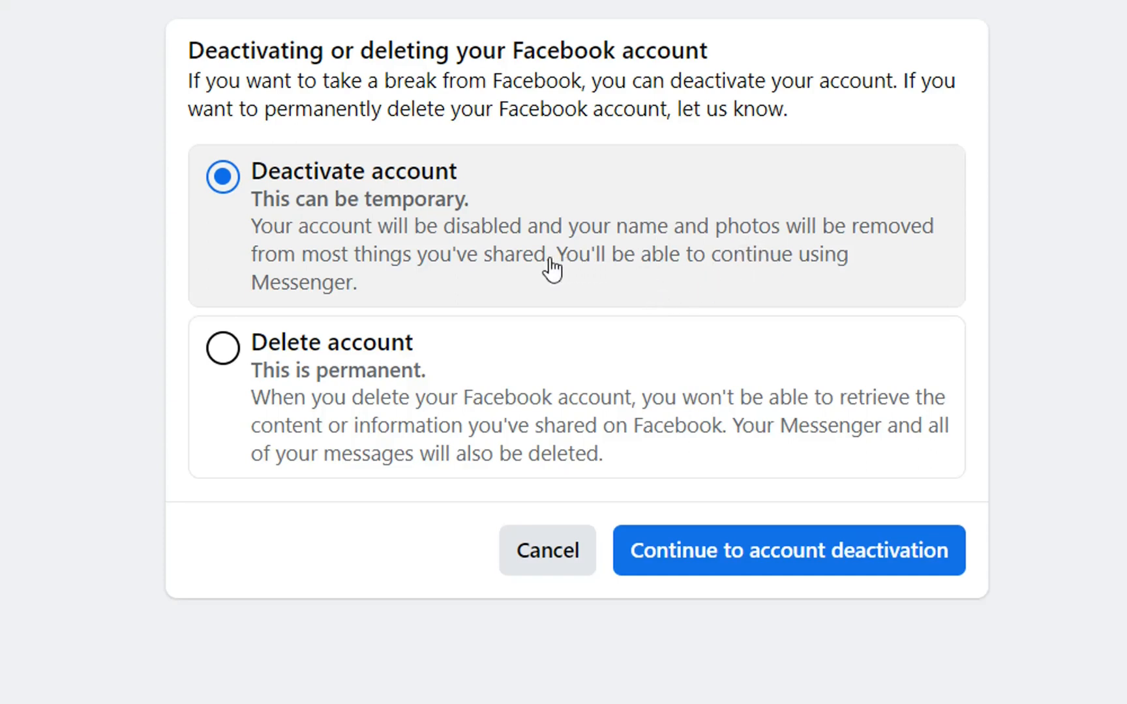
{"action": "mouse_move", "coordinate": [787, 238]}
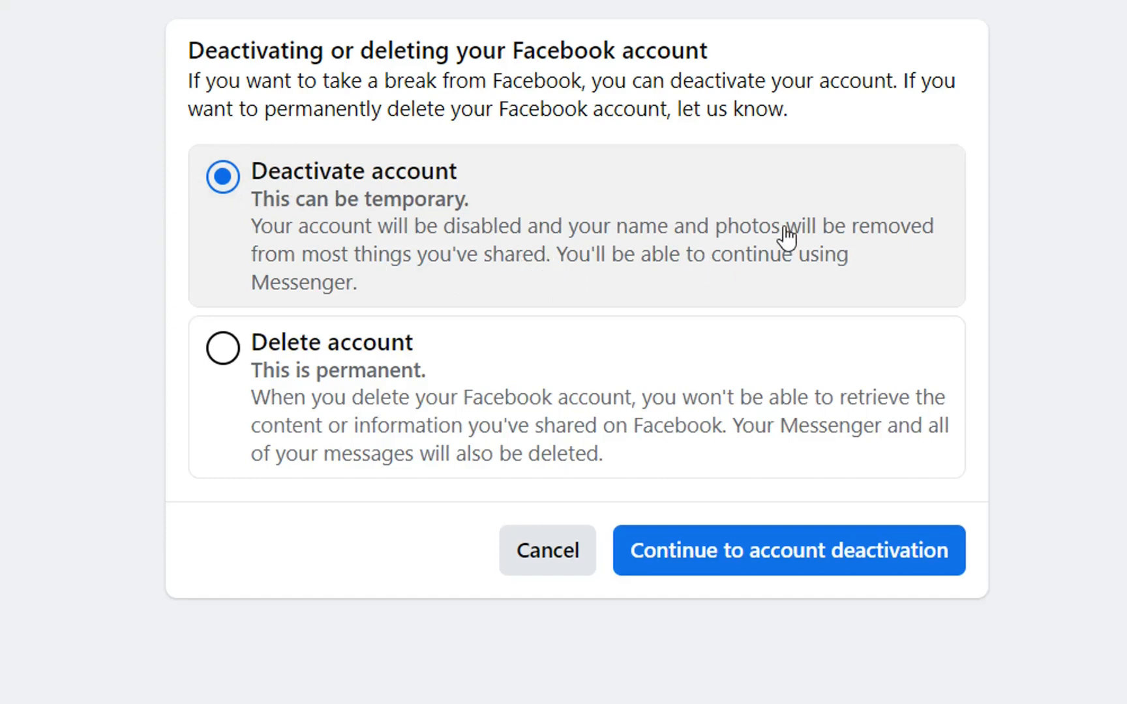
{"action": "mouse_move", "coordinate": [253, 395]}
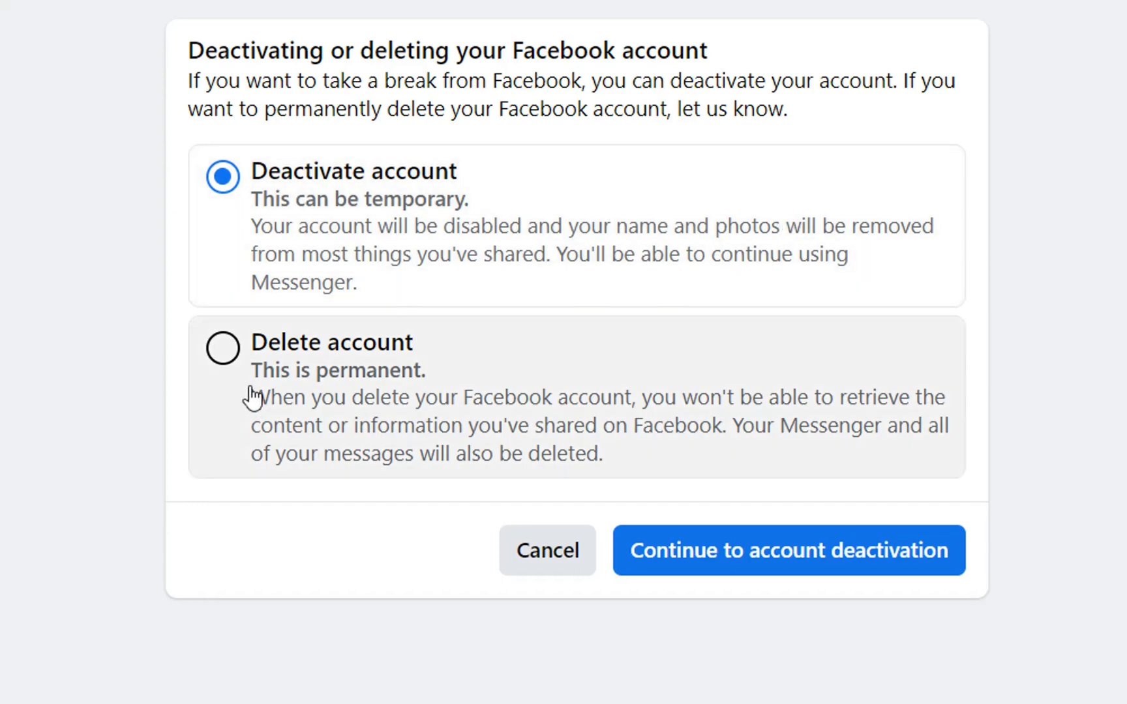
{"action": "mouse_move", "coordinate": [269, 424]}
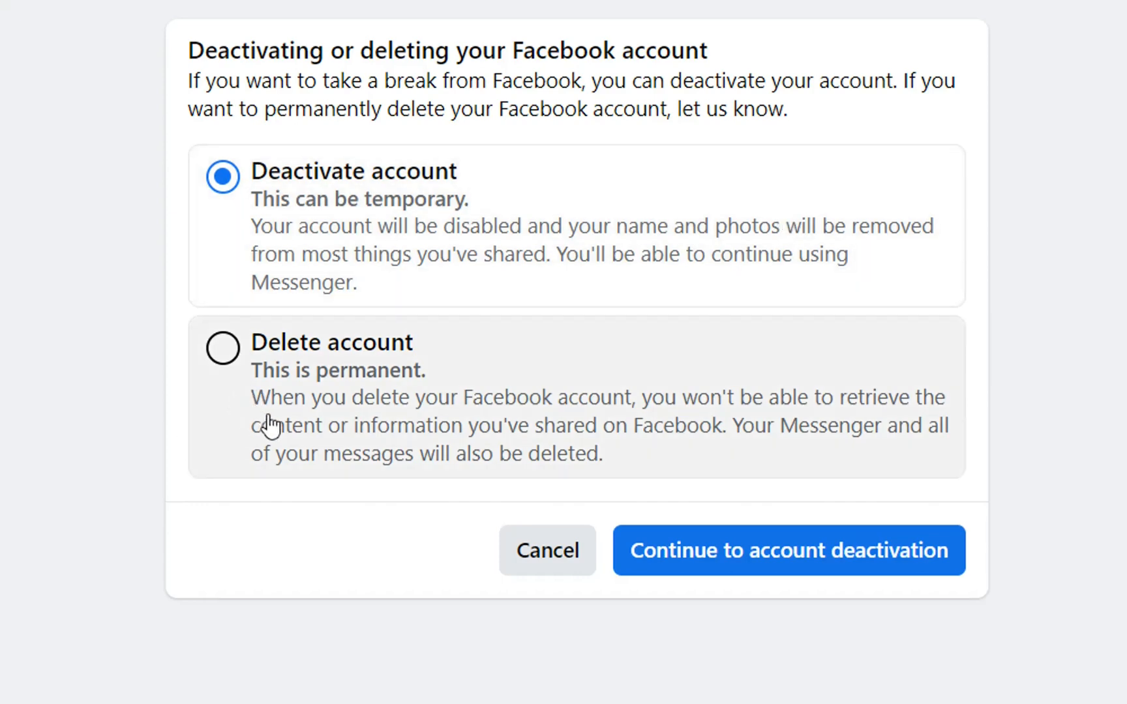
Step: Select the 'Delete account' option instead of deactivation
{"action": "left_click", "coordinate": [222, 348]}
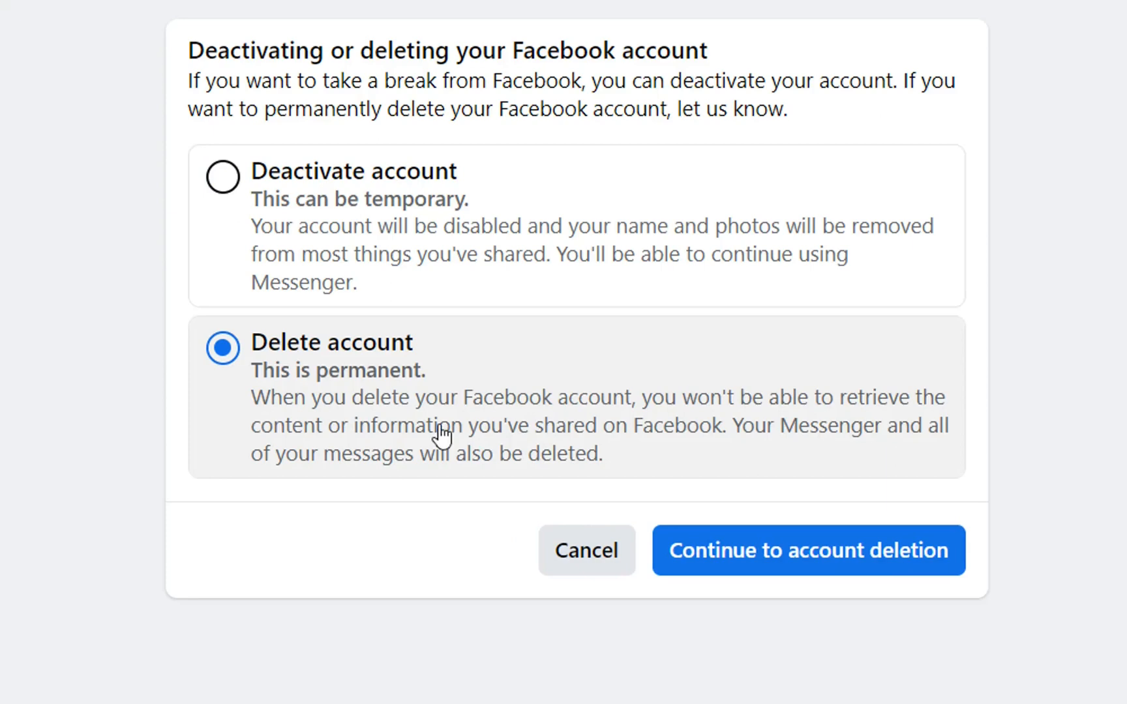
{"action": "mouse_move", "coordinate": [726, 436]}
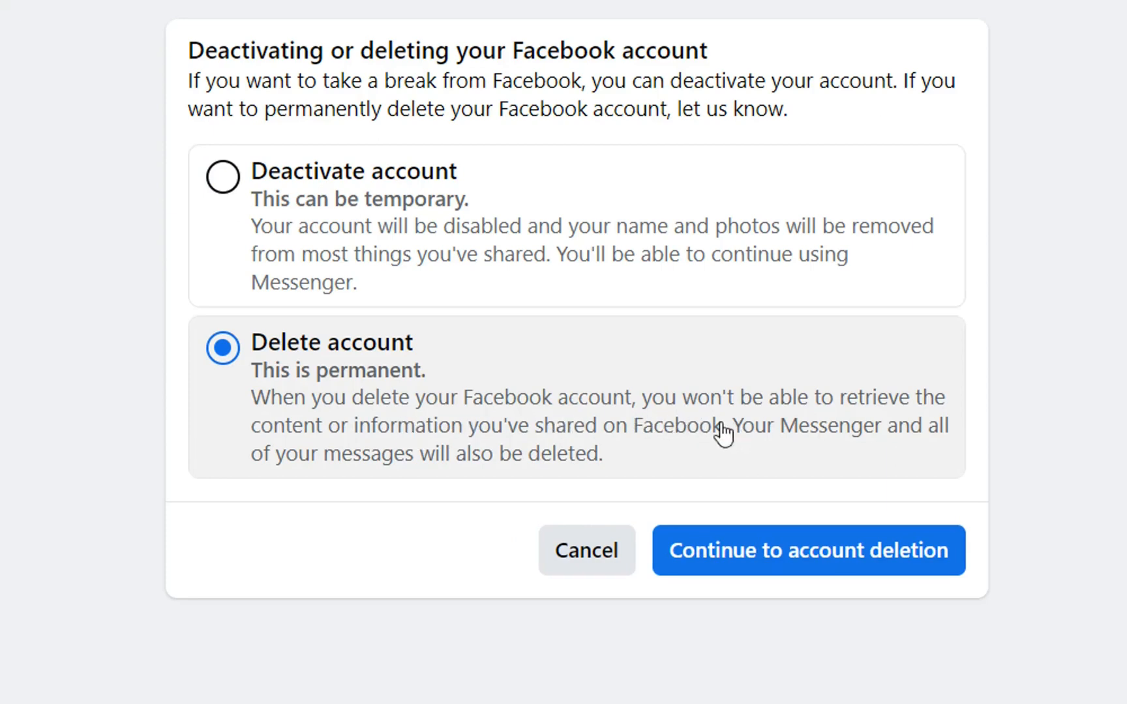
{"action": "mouse_move", "coordinate": [309, 467]}
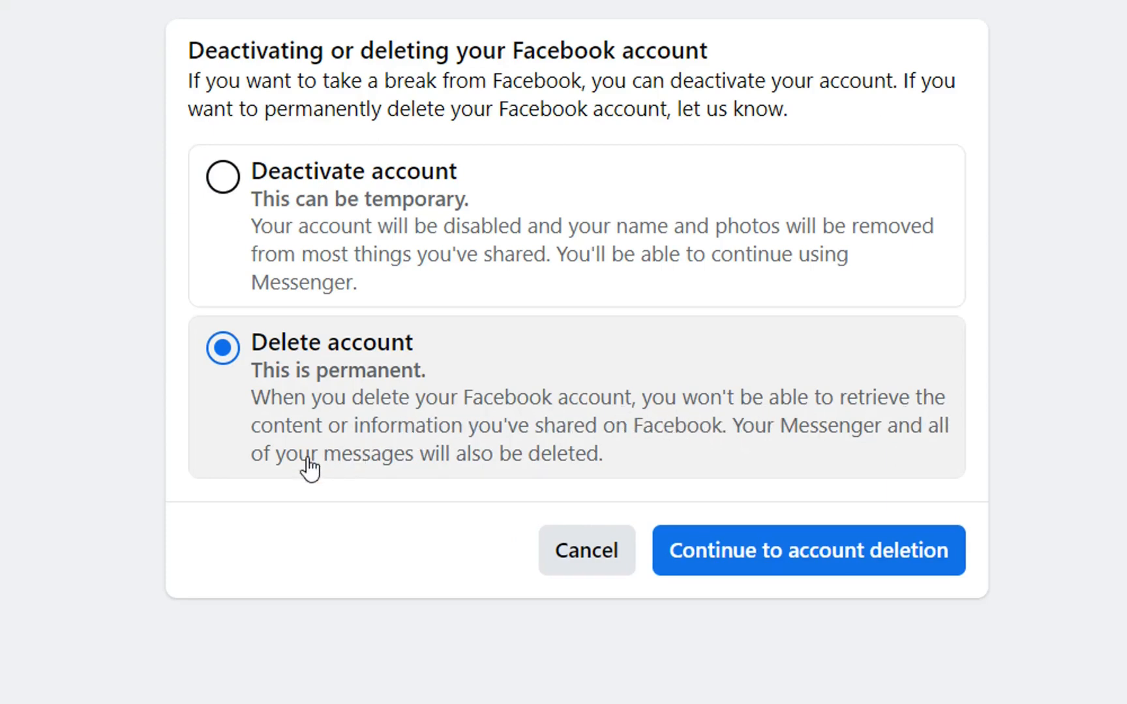
{"action": "mouse_move", "coordinate": [722, 456]}
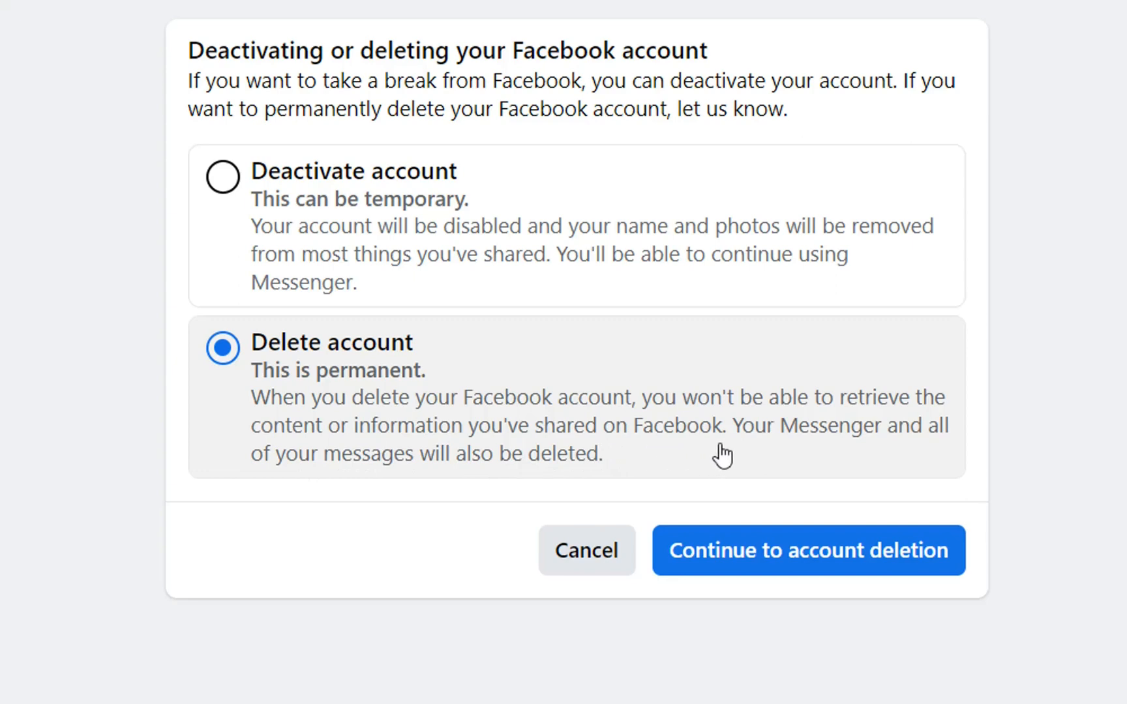
{"action": "mouse_move", "coordinate": [764, 452]}
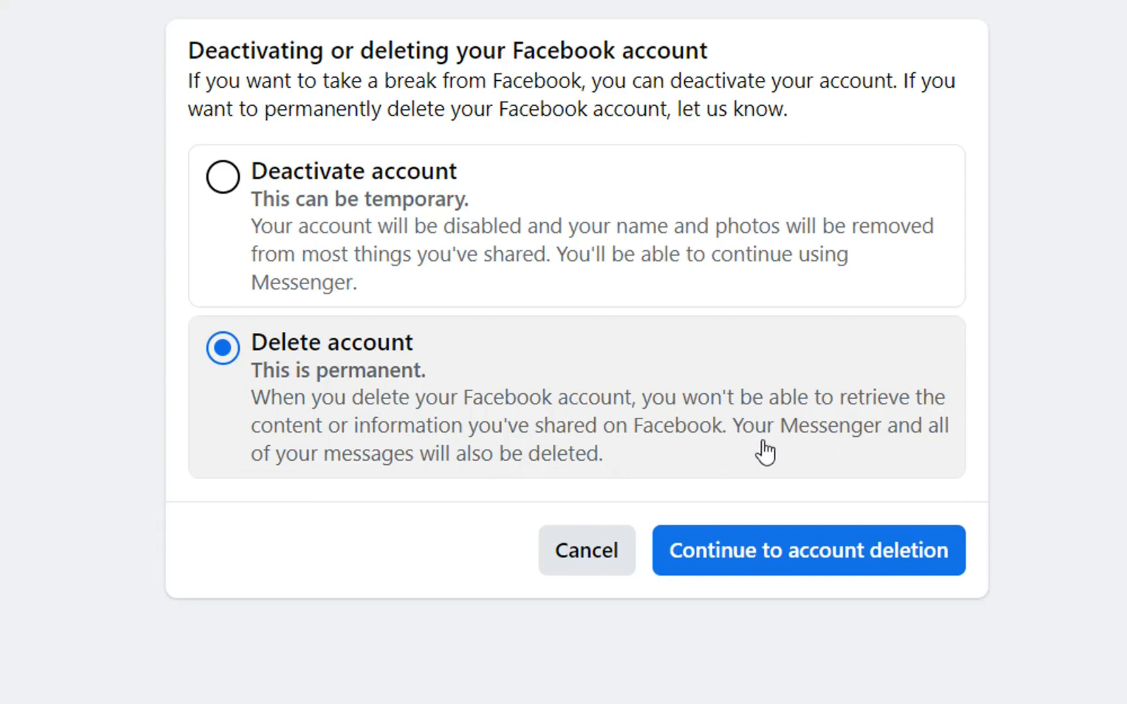
{"action": "mouse_move", "coordinate": [633, 468]}
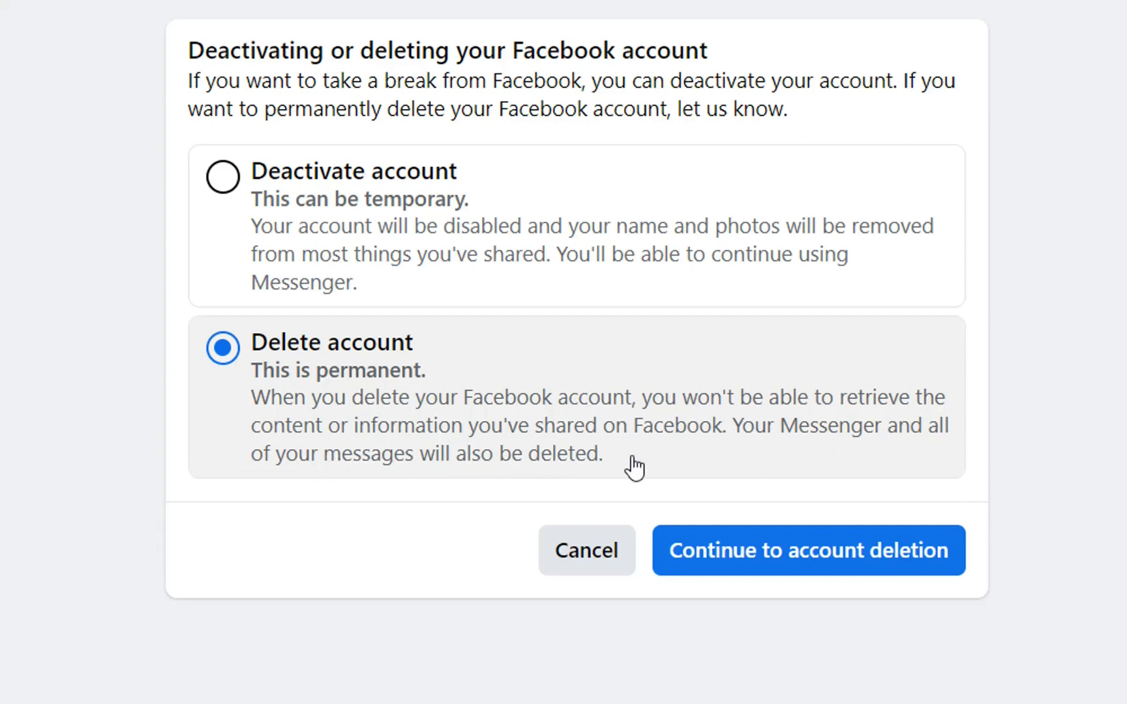
{"action": "mouse_move", "coordinate": [395, 366]}
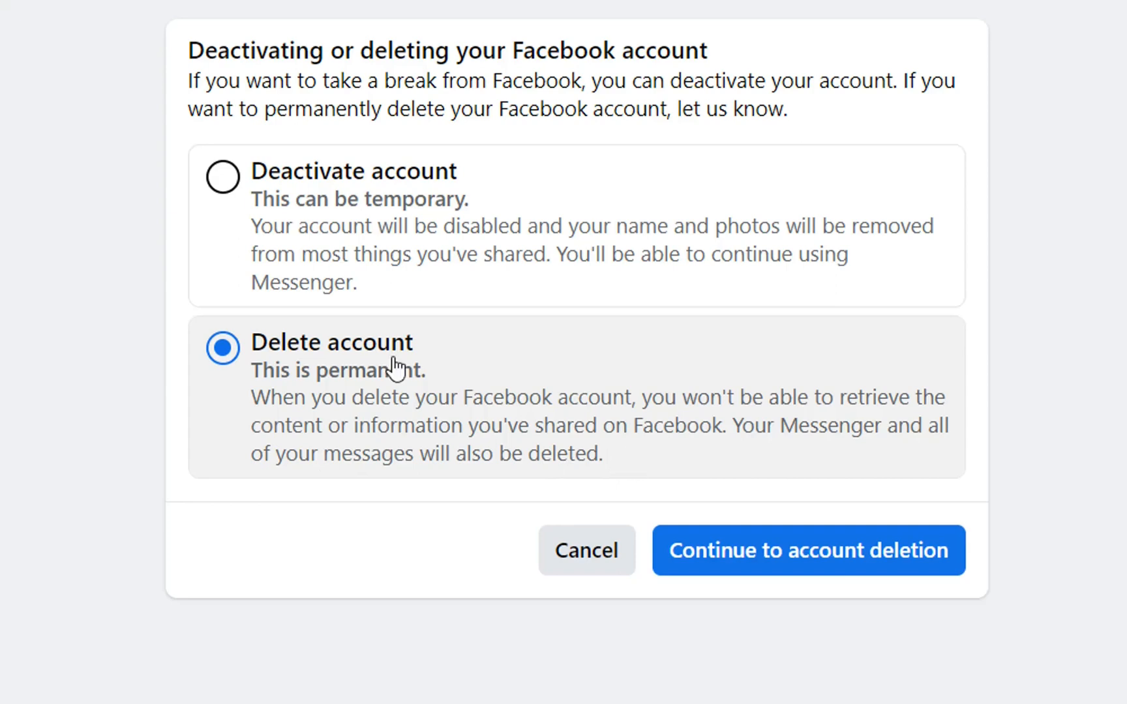
Step: Reselect 'Deactivate account' and continue to the password re-entry prompt
{"action": "left_click", "coordinate": [222, 177]}
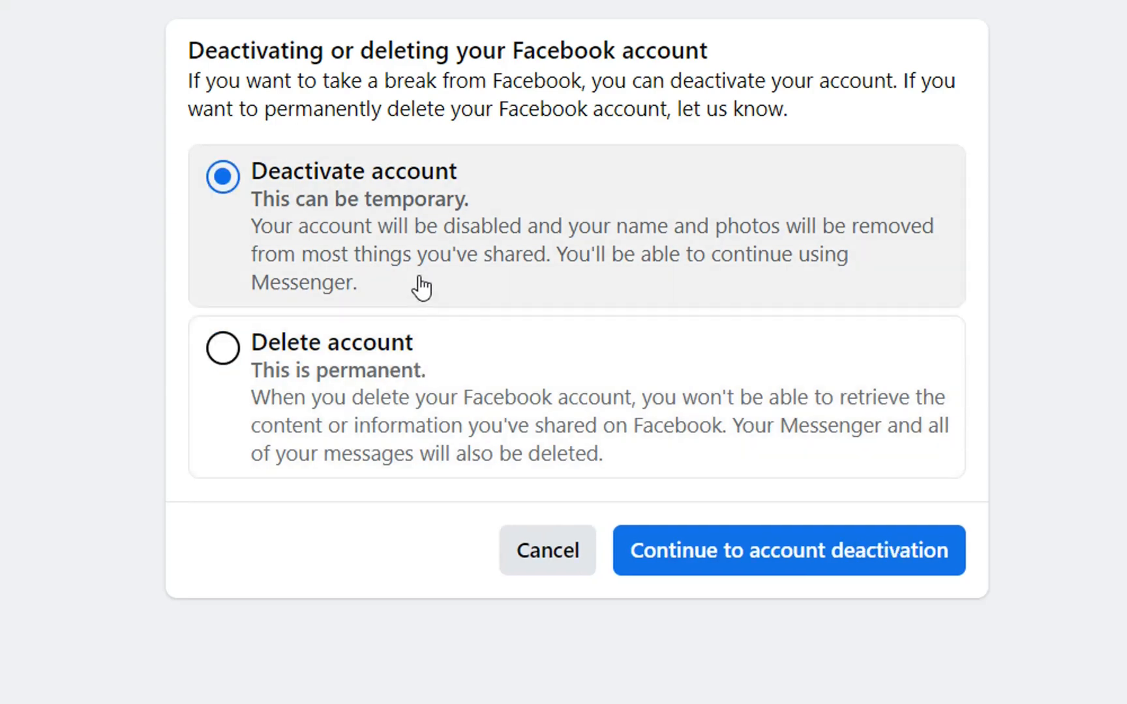
{"action": "mouse_move", "coordinate": [819, 500]}
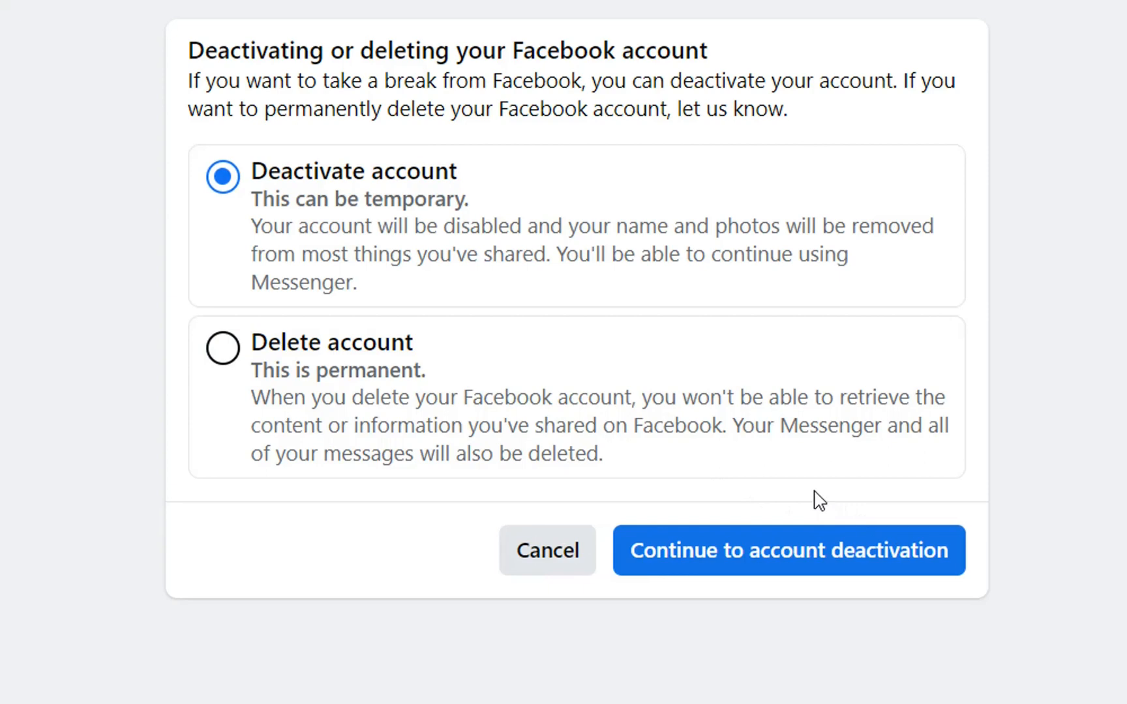
{"action": "mouse_move", "coordinate": [766, 571]}
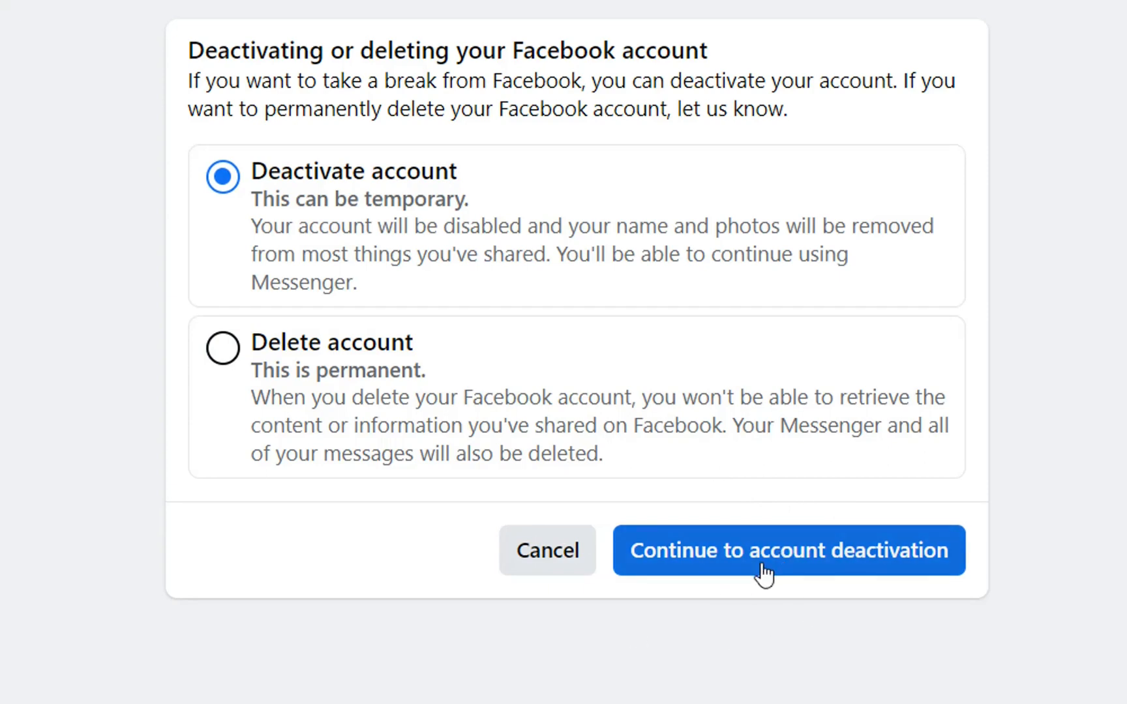
{"action": "left_click", "coordinate": [788, 551]}
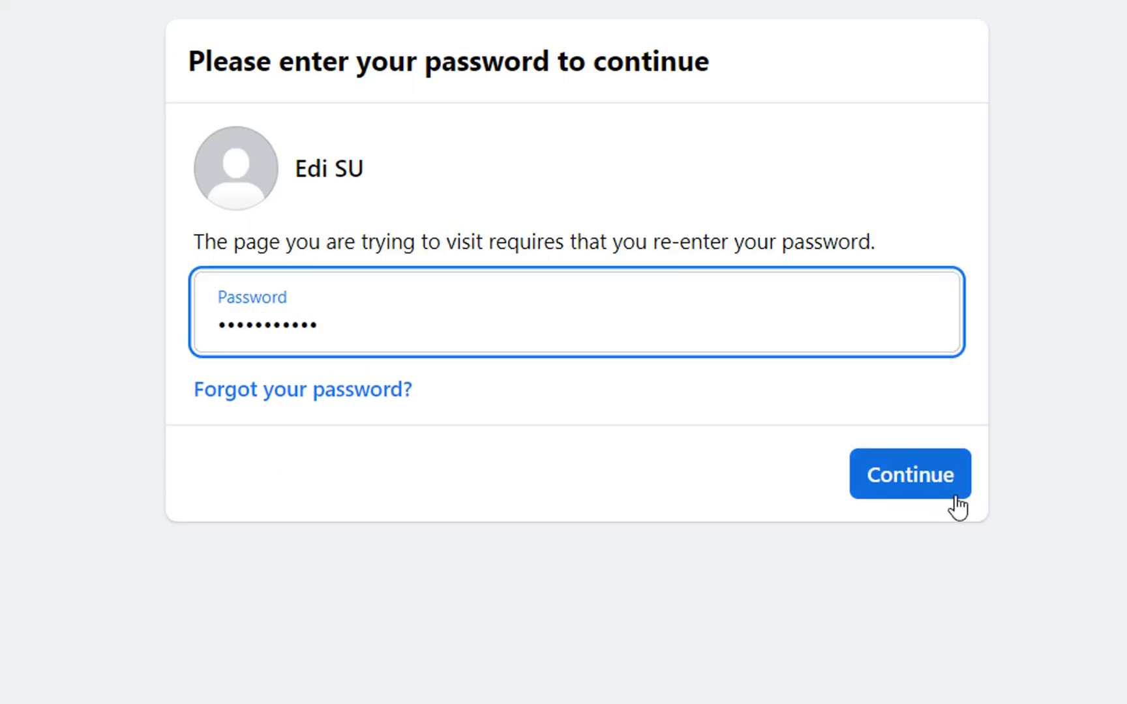
Step: Submit the re-entered password to reach the deactivation reasons page
{"action": "left_click", "coordinate": [908, 474]}
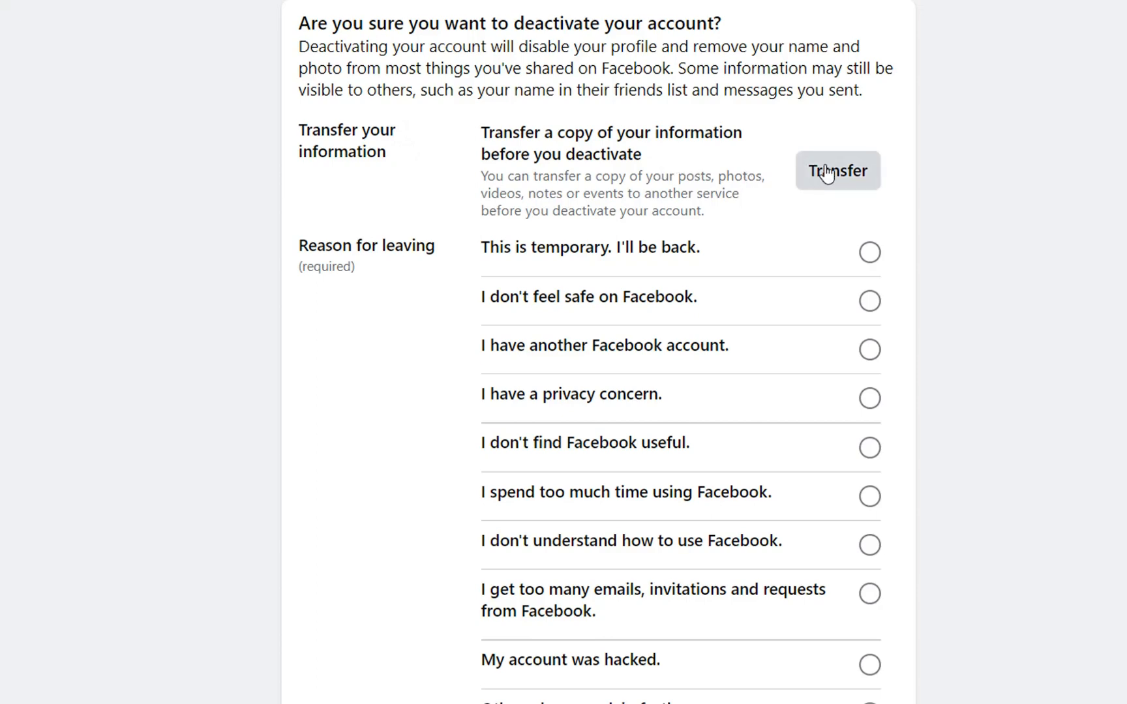
{"action": "mouse_move", "coordinate": [834, 185]}
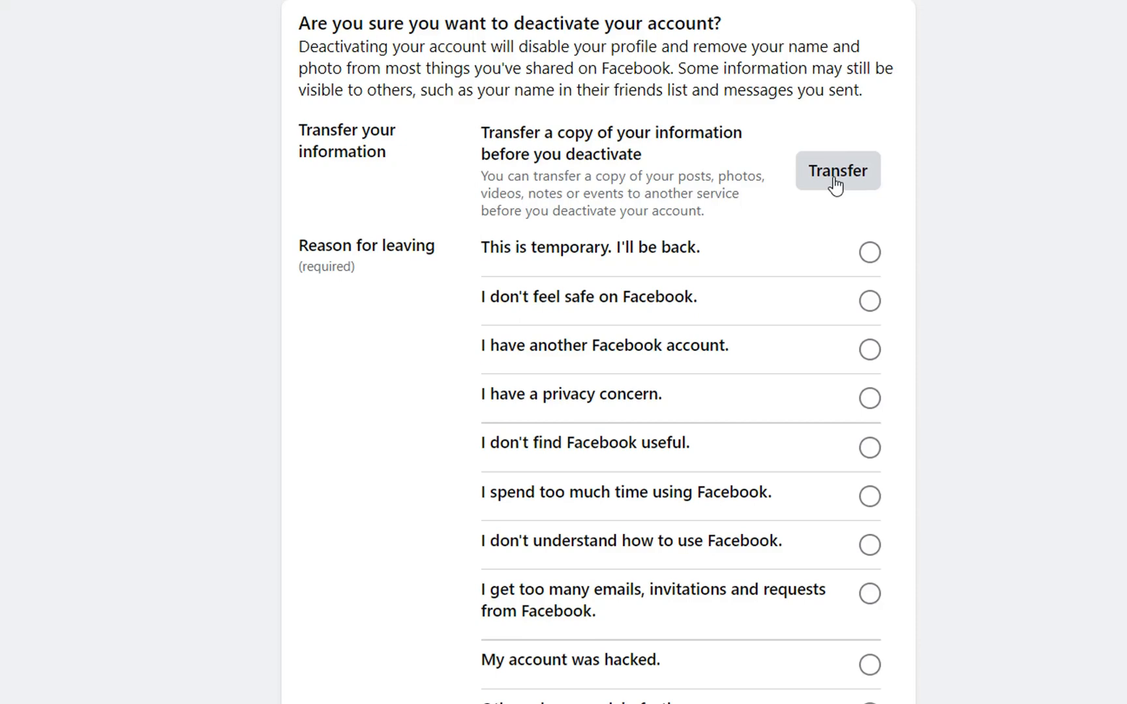
{"action": "left_click", "coordinate": [837, 171]}
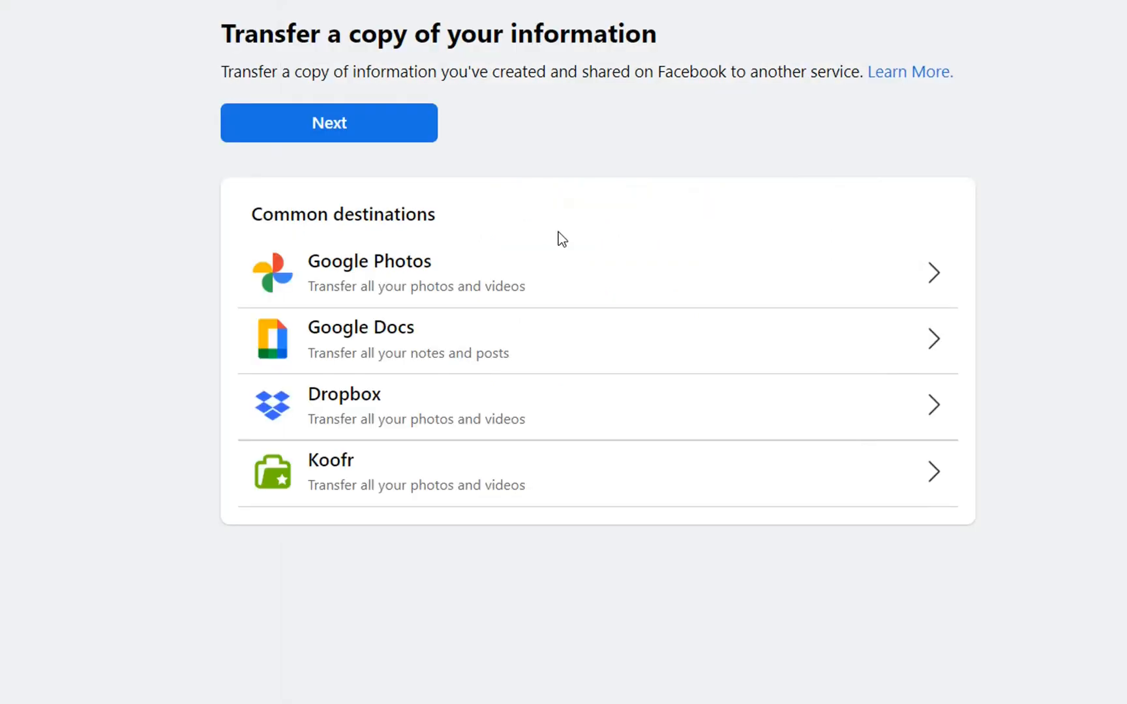
{"action": "mouse_move", "coordinate": [477, 542]}
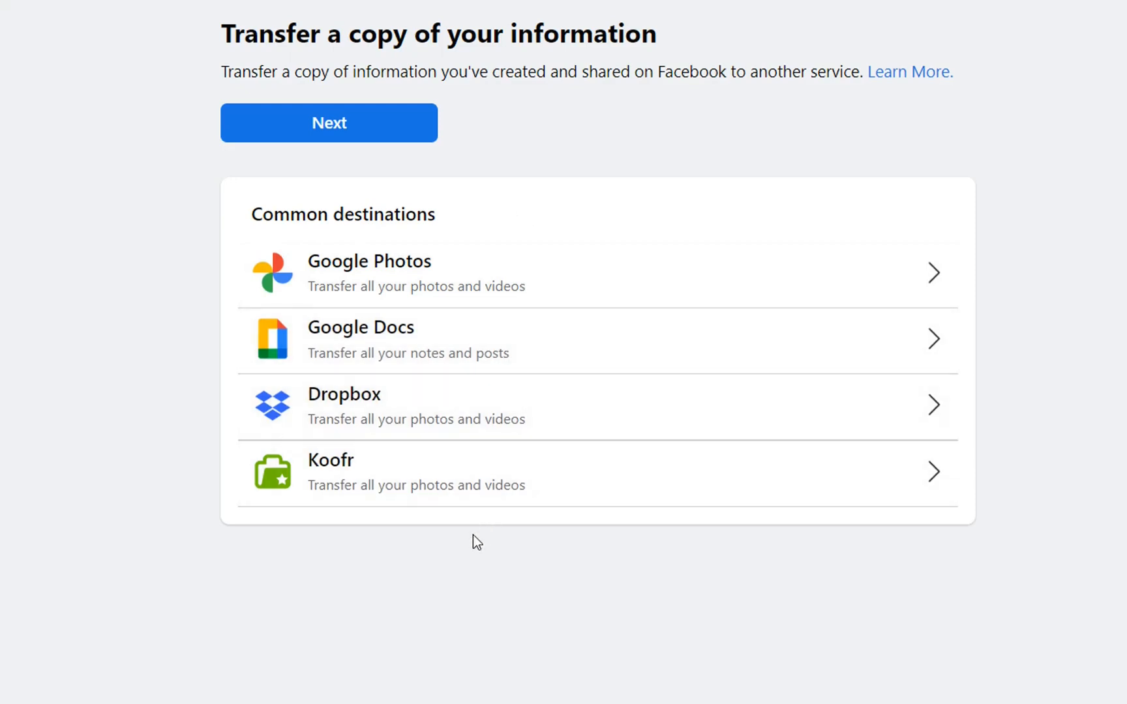
{"action": "mouse_move", "coordinate": [373, 262]}
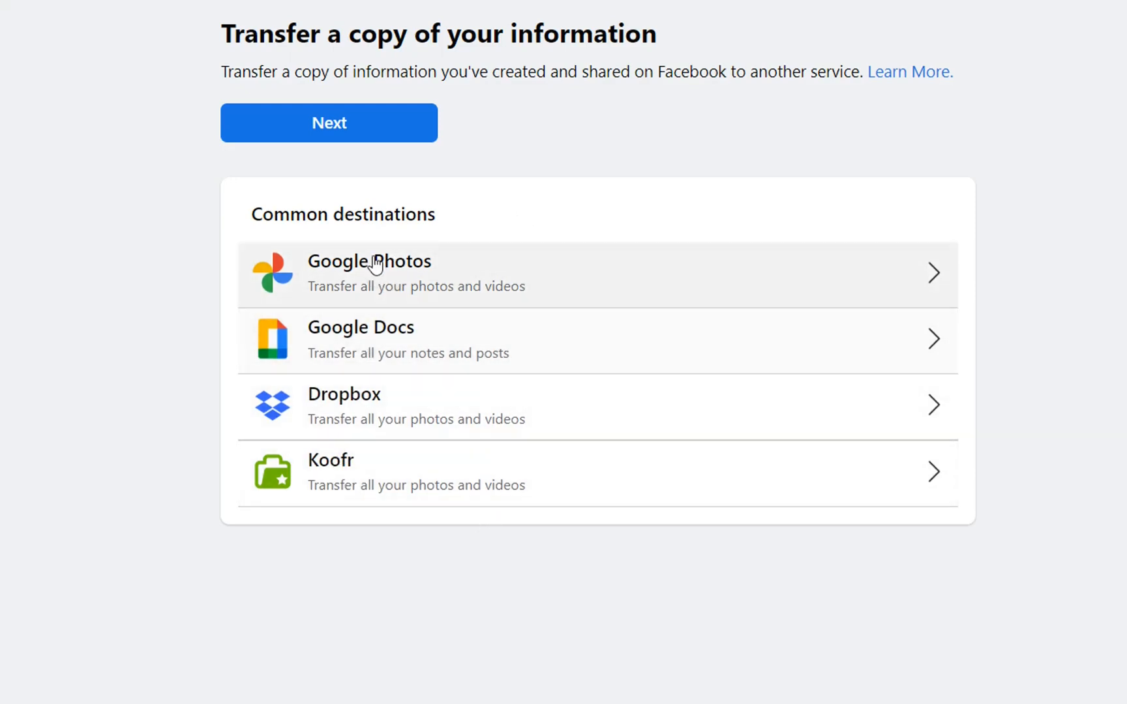
{"action": "mouse_move", "coordinate": [334, 279]}
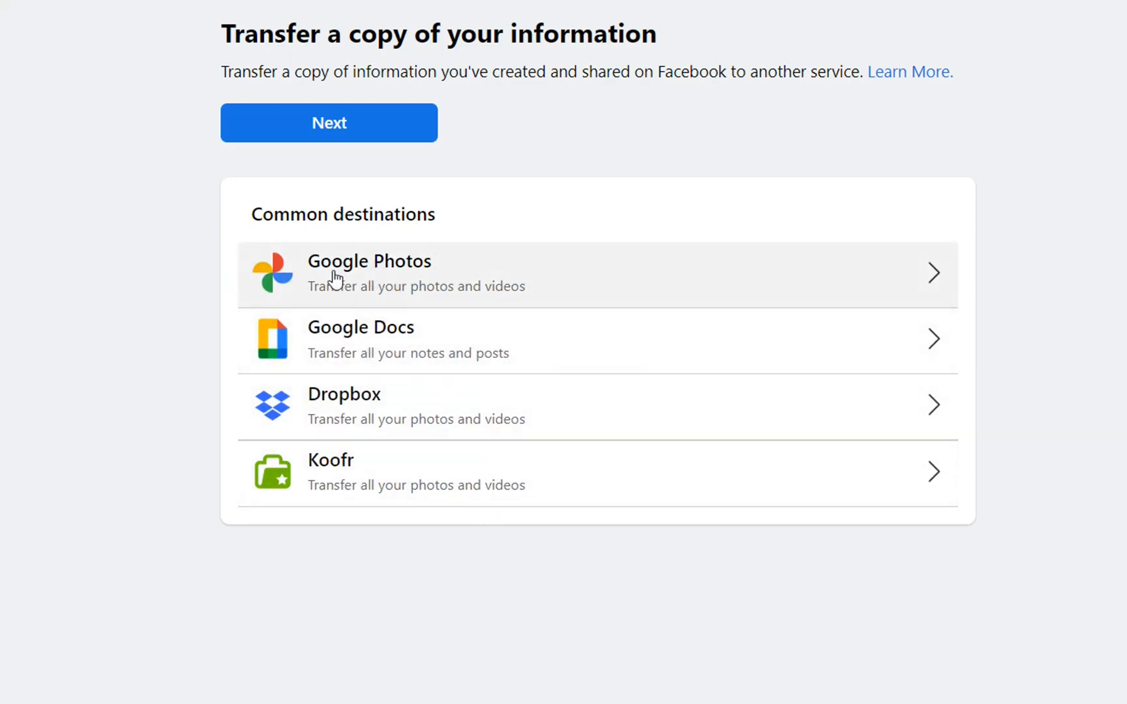
{"action": "mouse_move", "coordinate": [512, 293]}
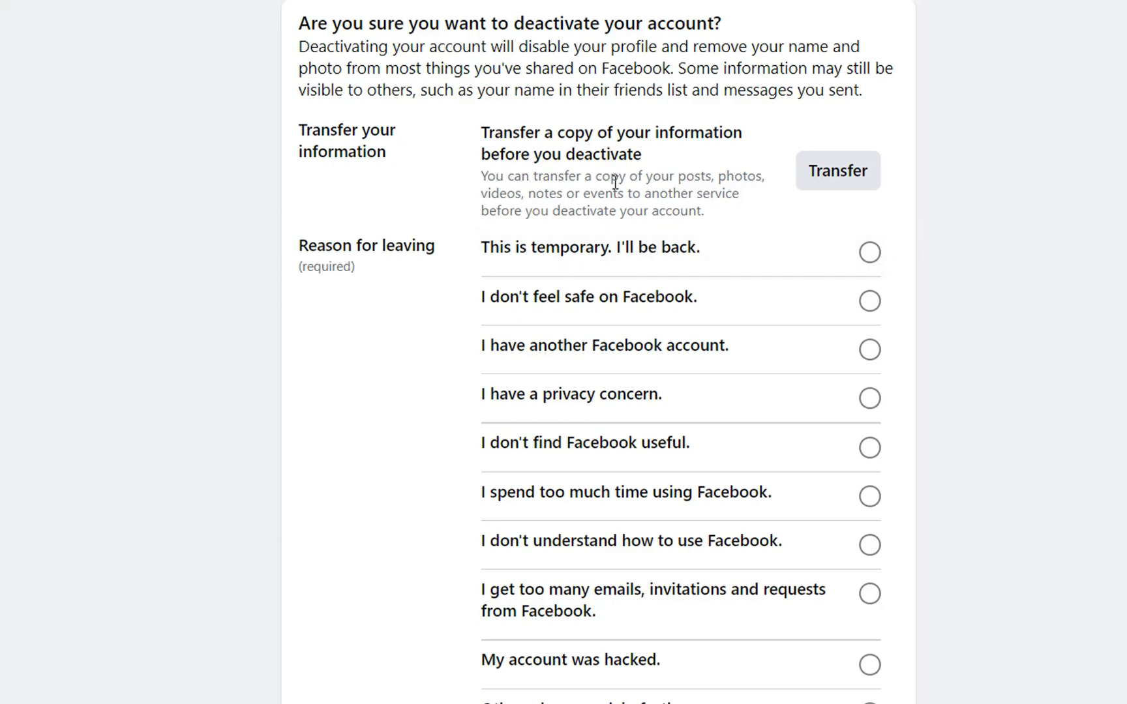
{"action": "mouse_move", "coordinate": [631, 209]}
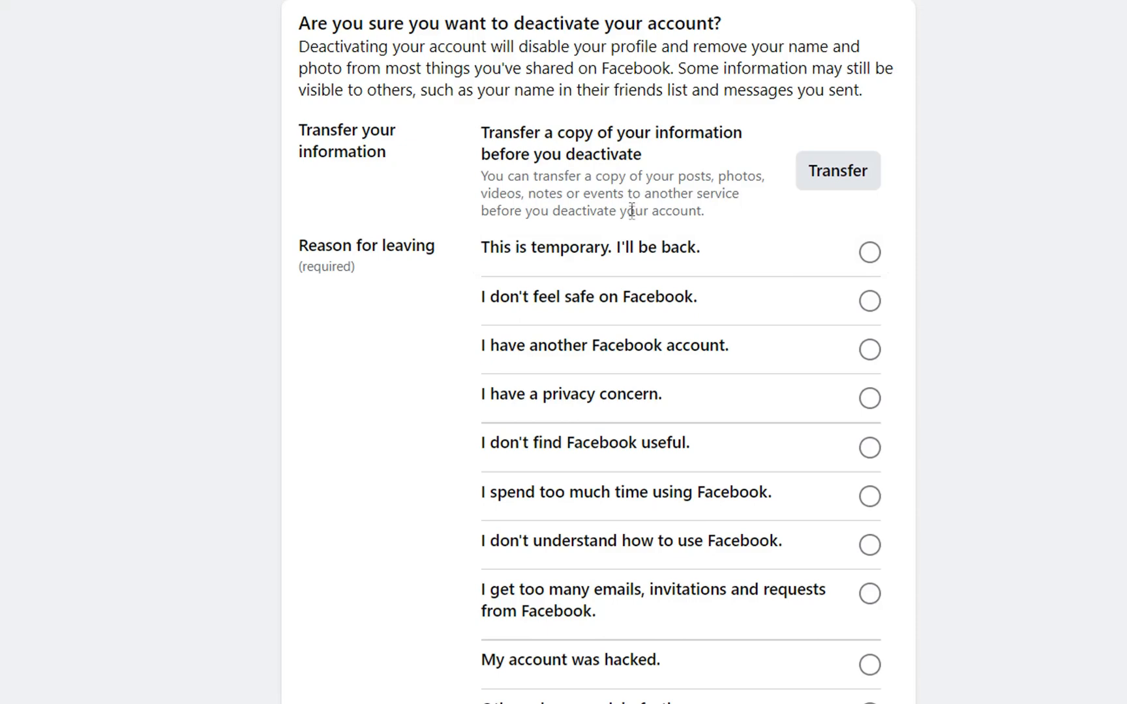
{"action": "mouse_move", "coordinate": [528, 284]}
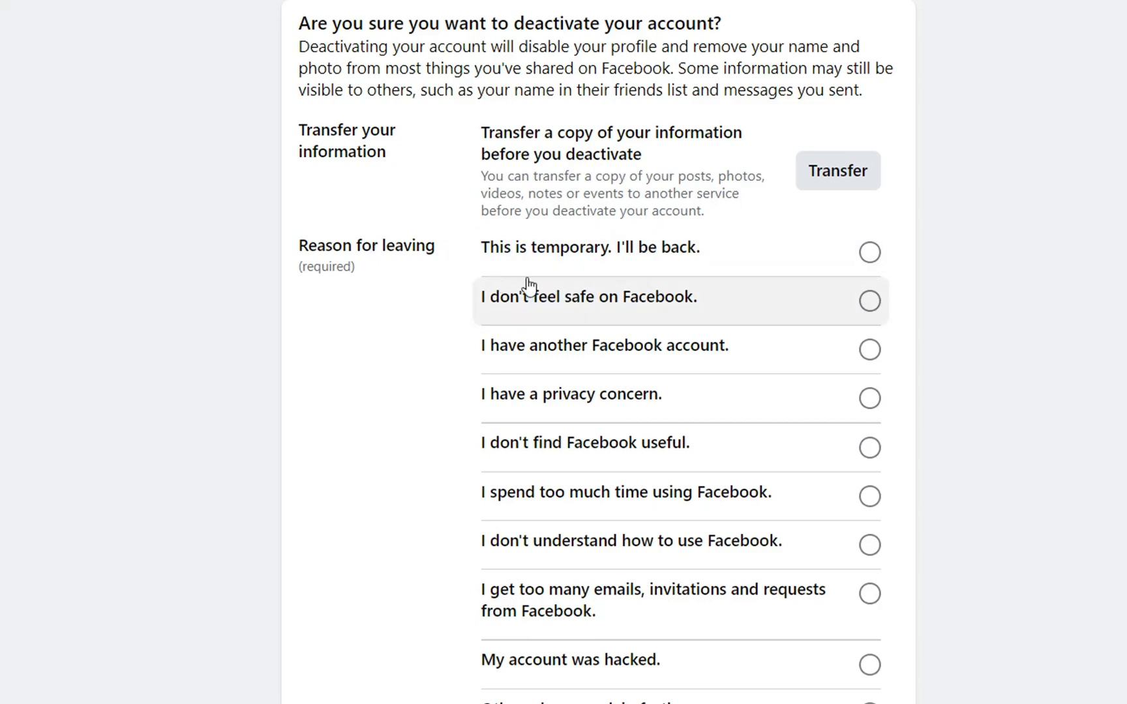
{"action": "mouse_move", "coordinate": [572, 379]}
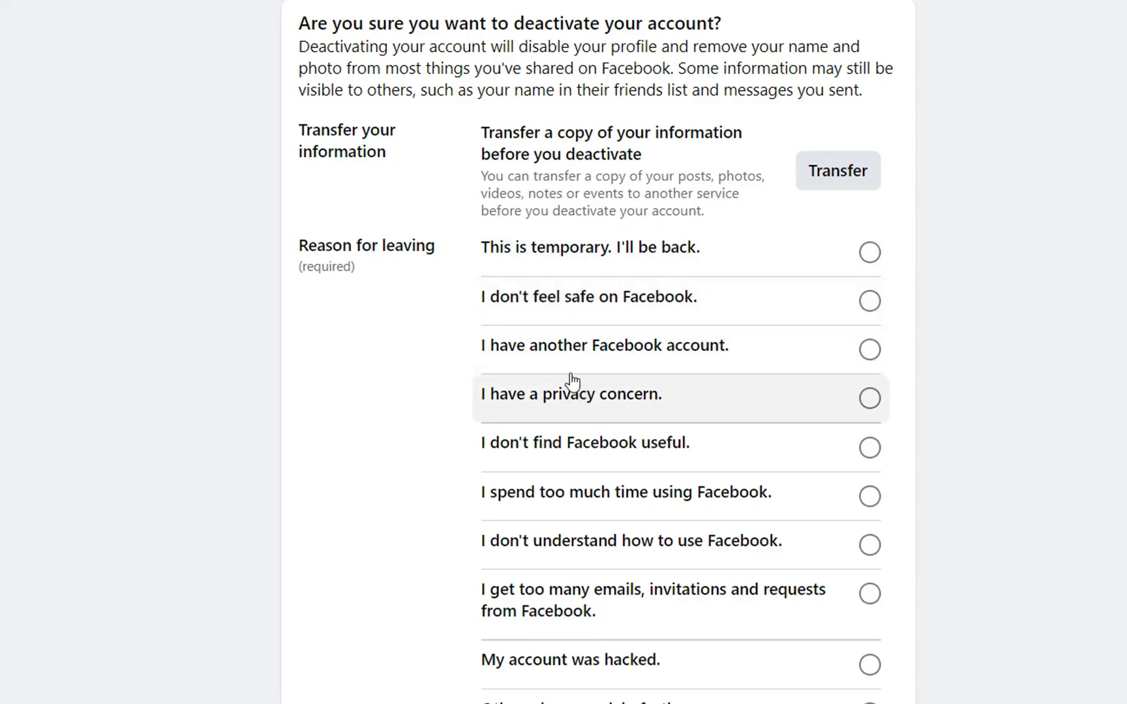
{"action": "mouse_move", "coordinate": [586, 301]}
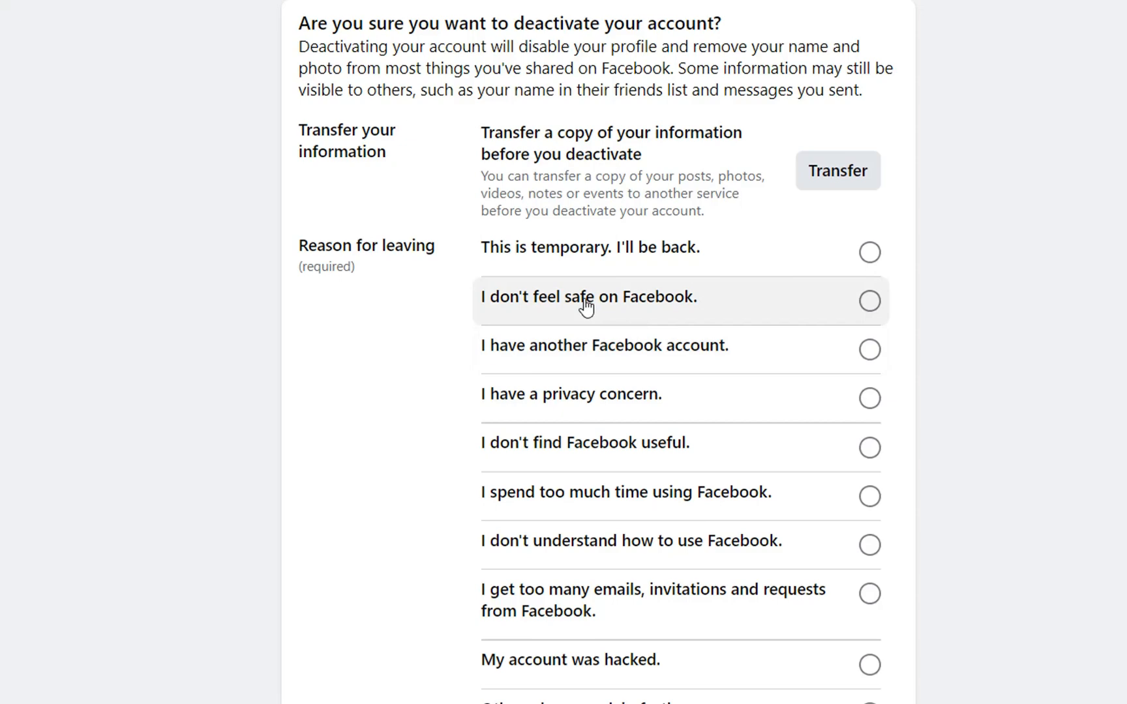
{"action": "mouse_move", "coordinate": [895, 240]}
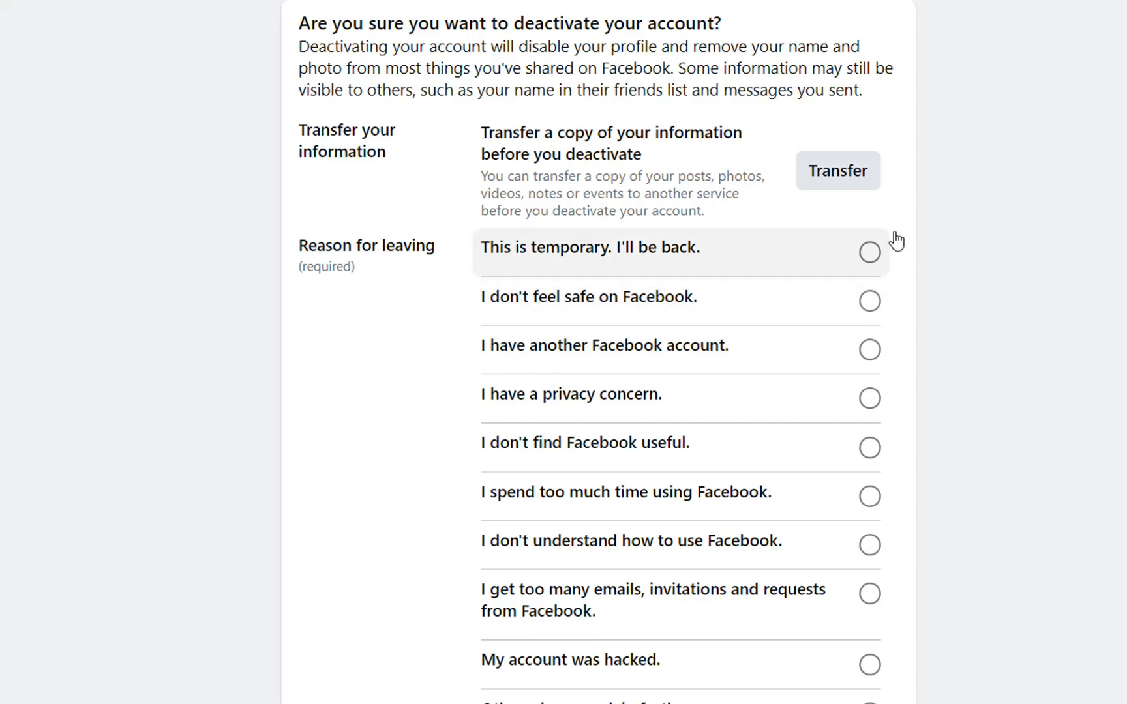
Step: Choose 'This is temporary' as the reason and dismiss the log-out suggestion pop-up
{"action": "left_click", "coordinate": [869, 253]}
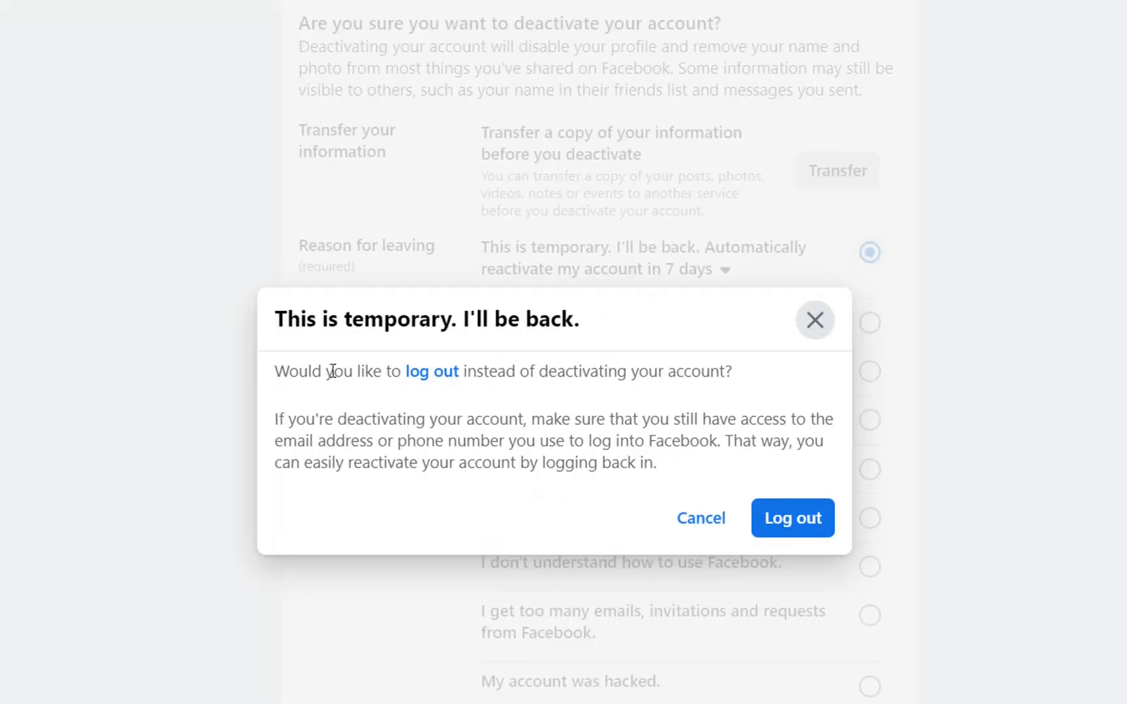
{"action": "mouse_move", "coordinate": [420, 359]}
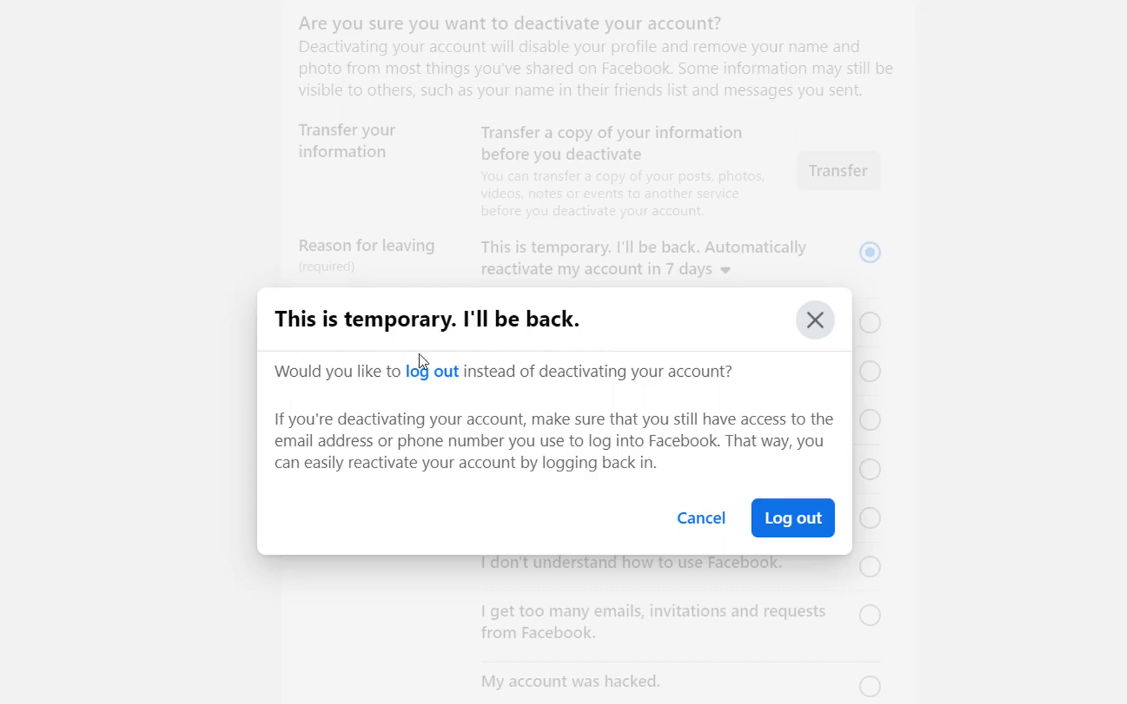
{"action": "mouse_move", "coordinate": [374, 325]}
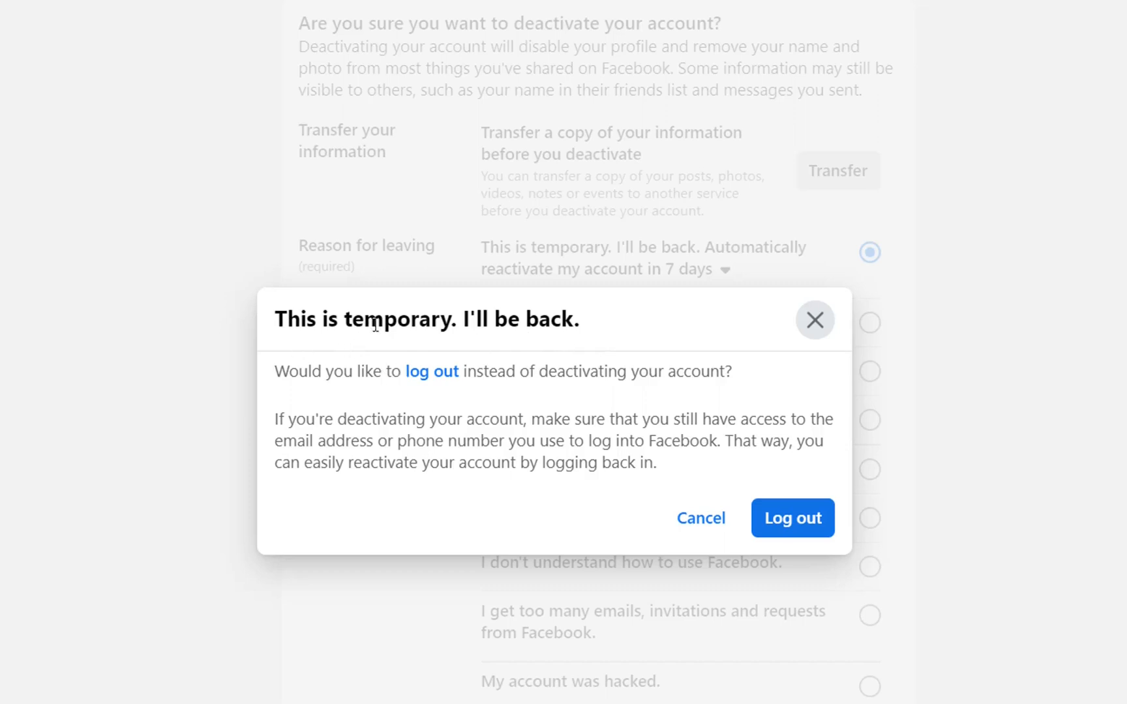
{"action": "mouse_move", "coordinate": [452, 323]}
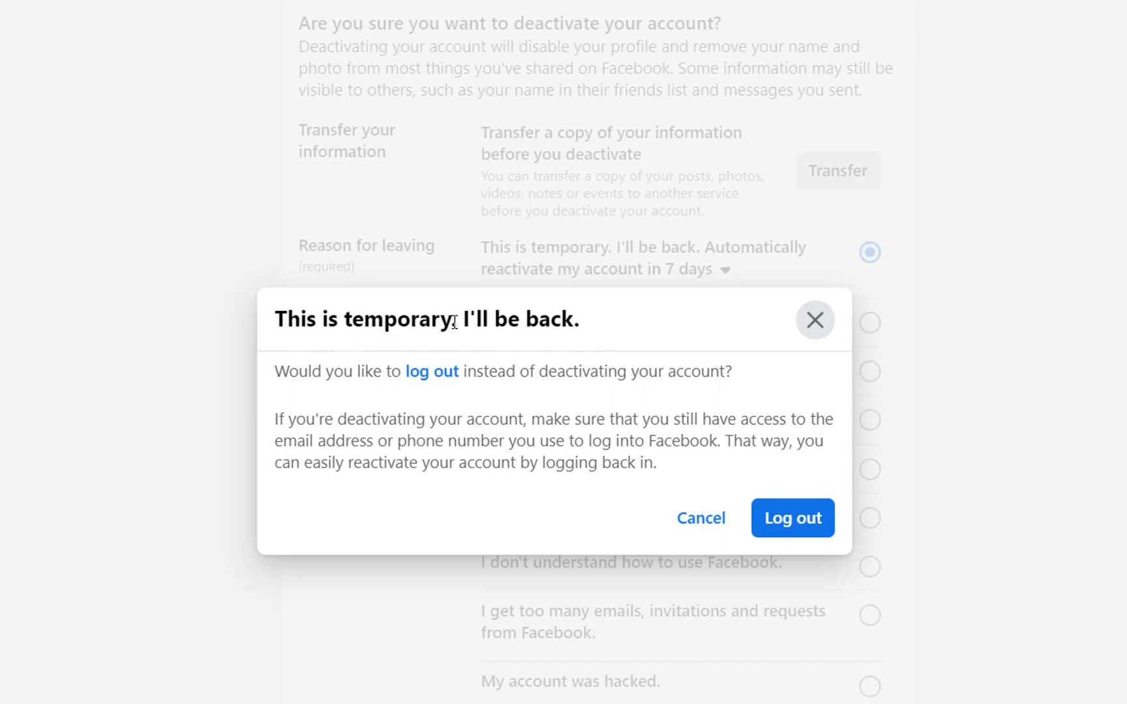
{"action": "mouse_move", "coordinate": [700, 518]}
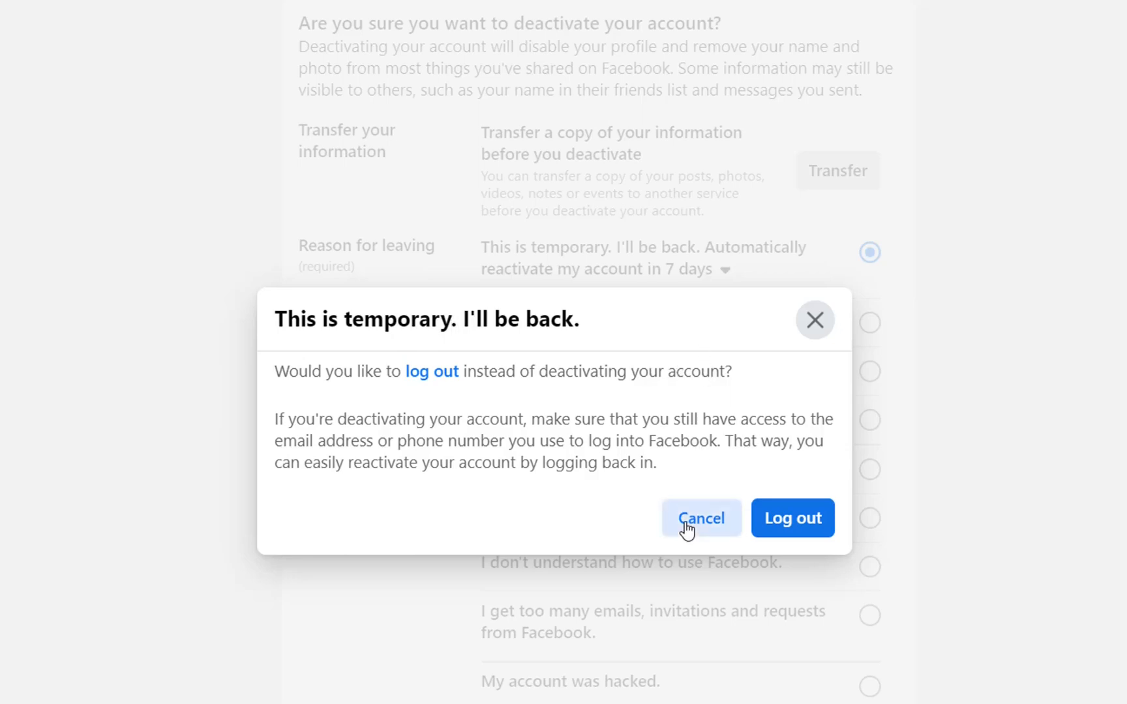
{"action": "left_click", "coordinate": [700, 519]}
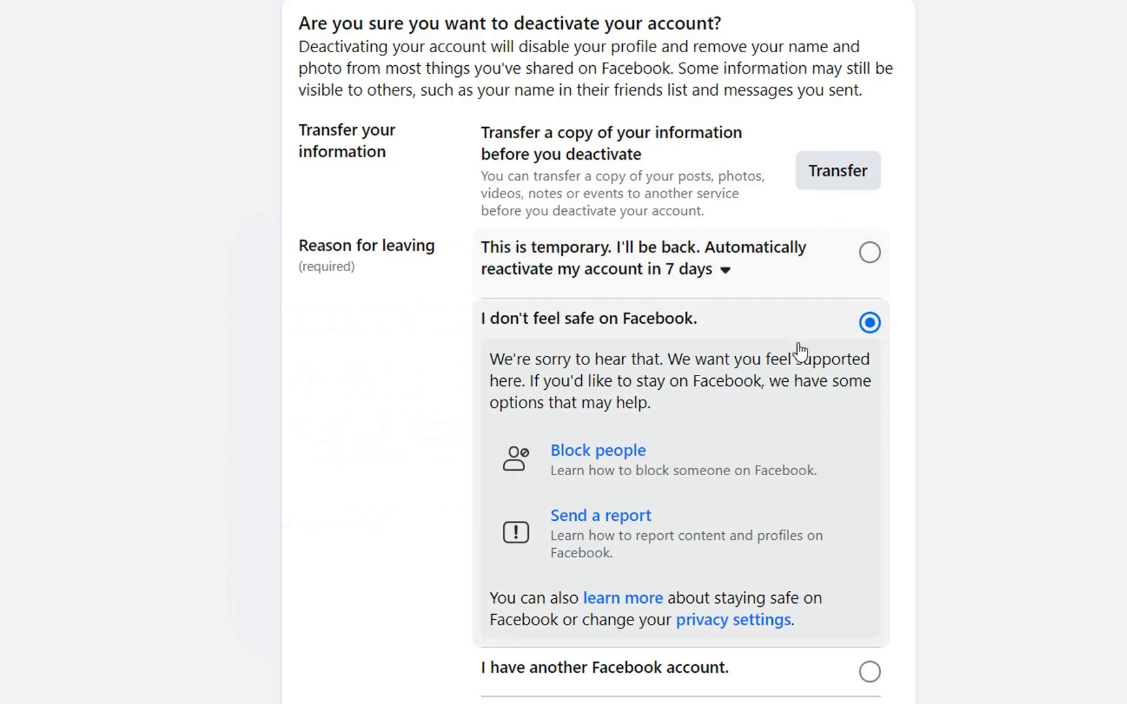
{"action": "mouse_move", "coordinate": [846, 487]}
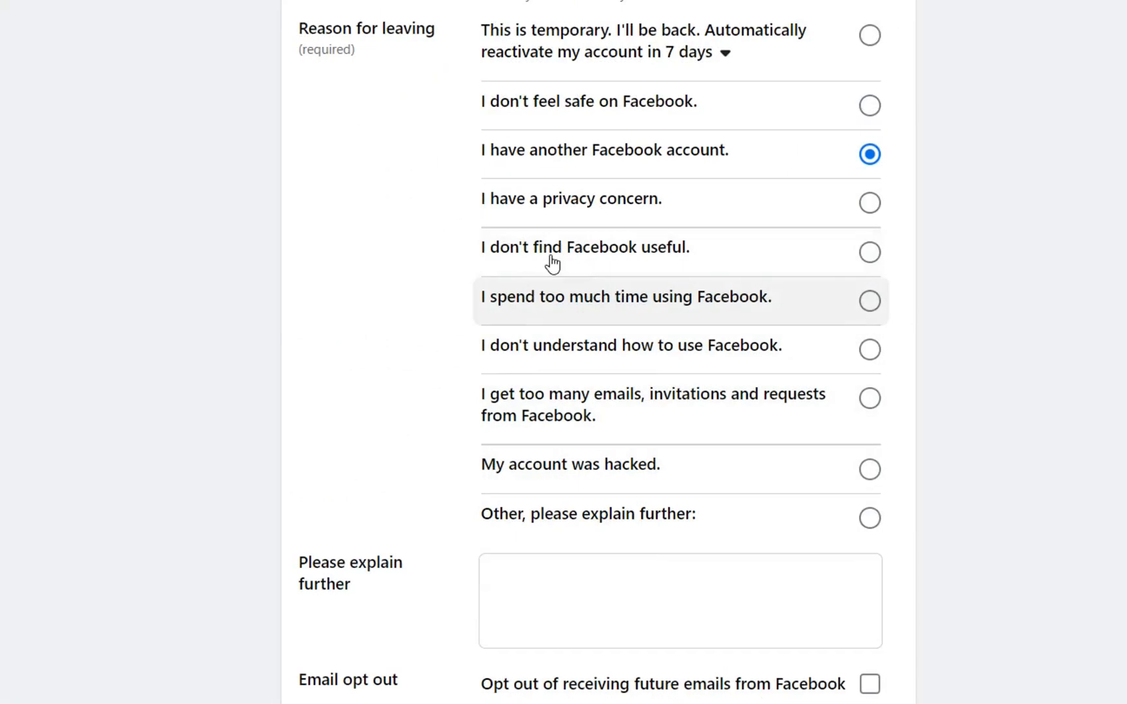
Step: Pick 'I don't find Facebook useful.' as the reason and cancel the Friend Finder pop-up
{"action": "left_click", "coordinate": [869, 252]}
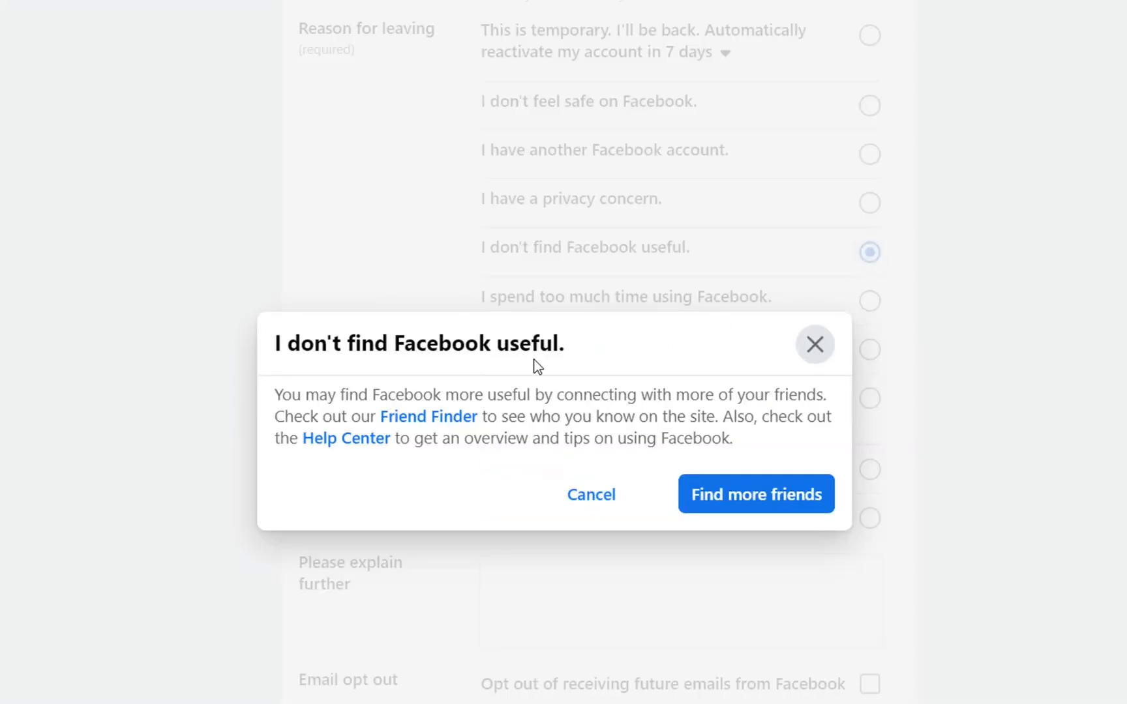
{"action": "mouse_move", "coordinate": [344, 402]}
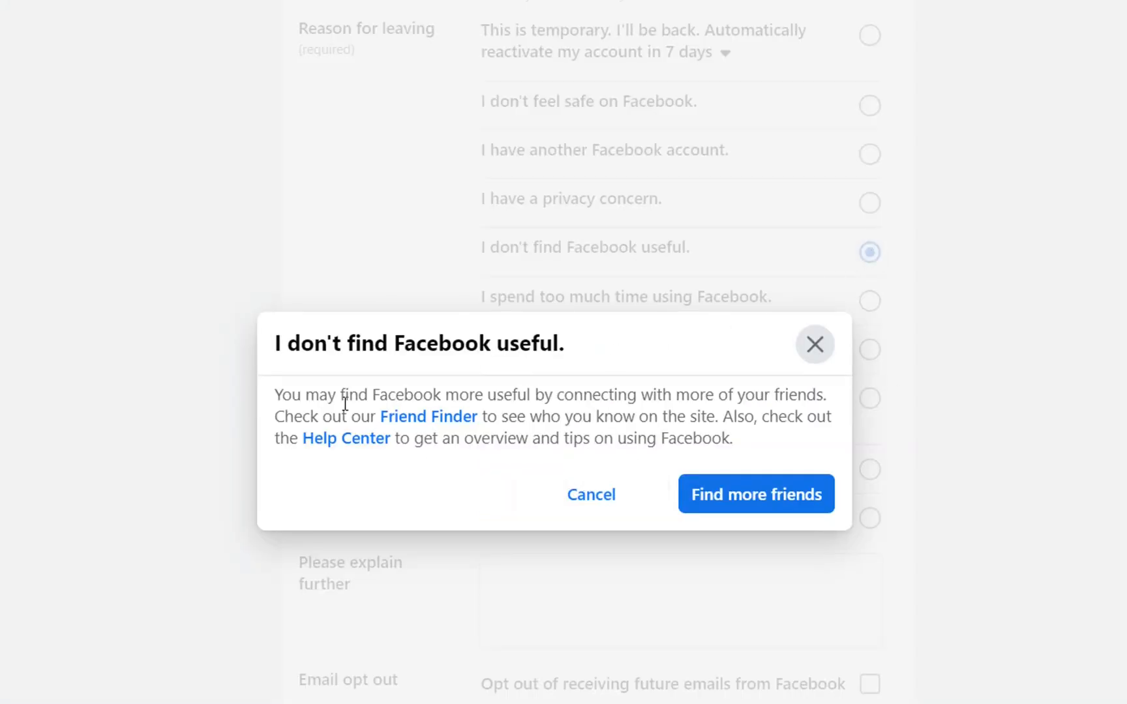
{"action": "mouse_move", "coordinate": [345, 395]}
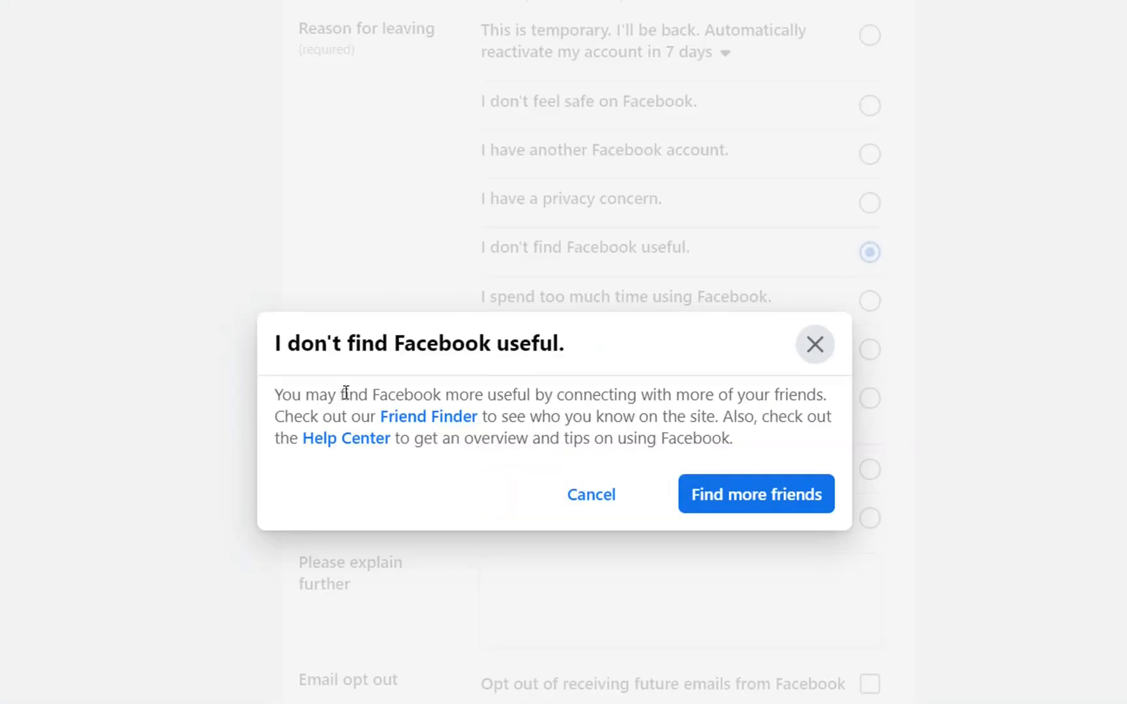
{"action": "mouse_move", "coordinate": [413, 309]}
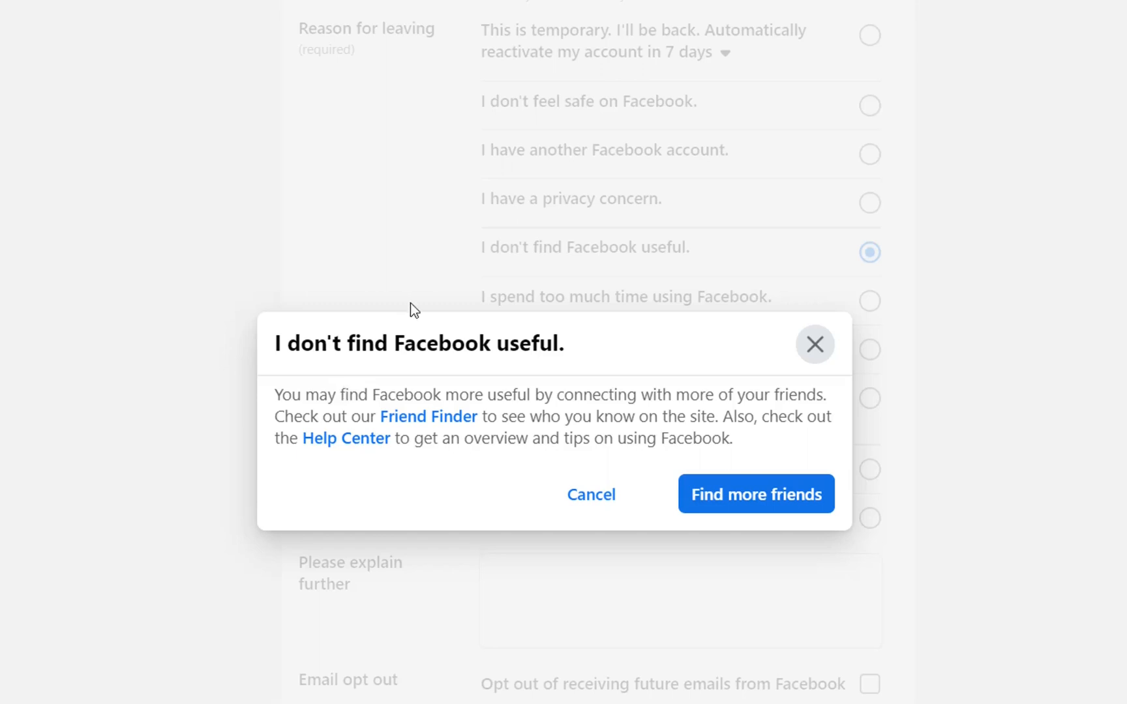
{"action": "mouse_move", "coordinate": [591, 494]}
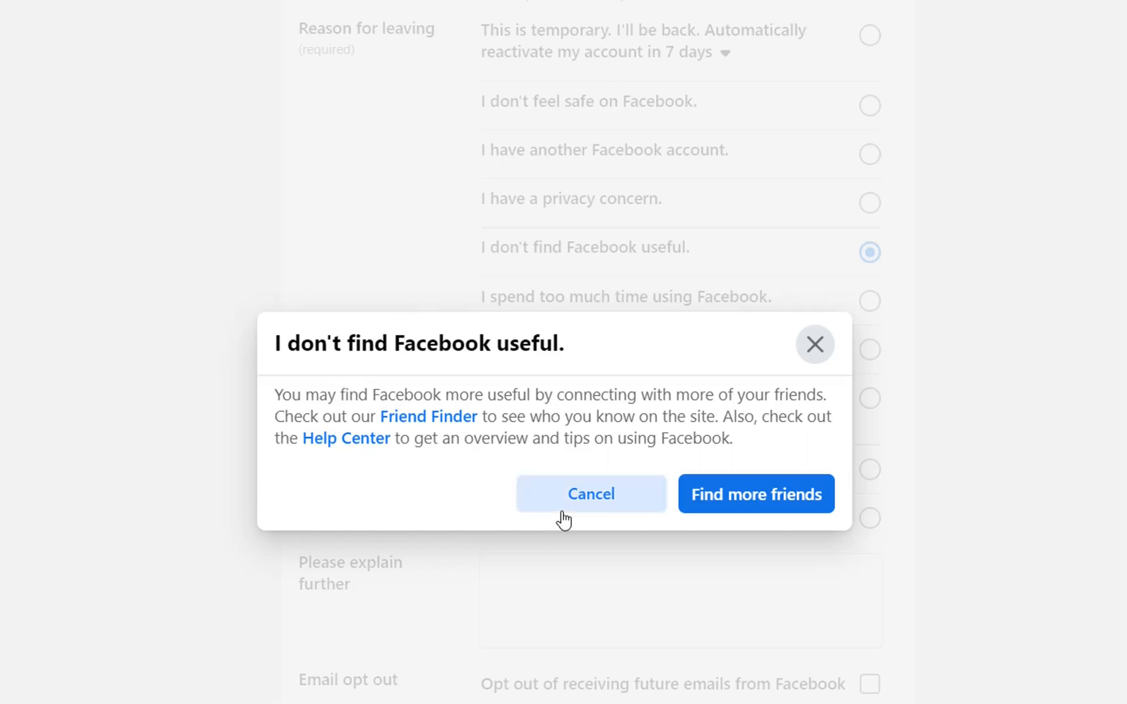
{"action": "left_click", "coordinate": [590, 494]}
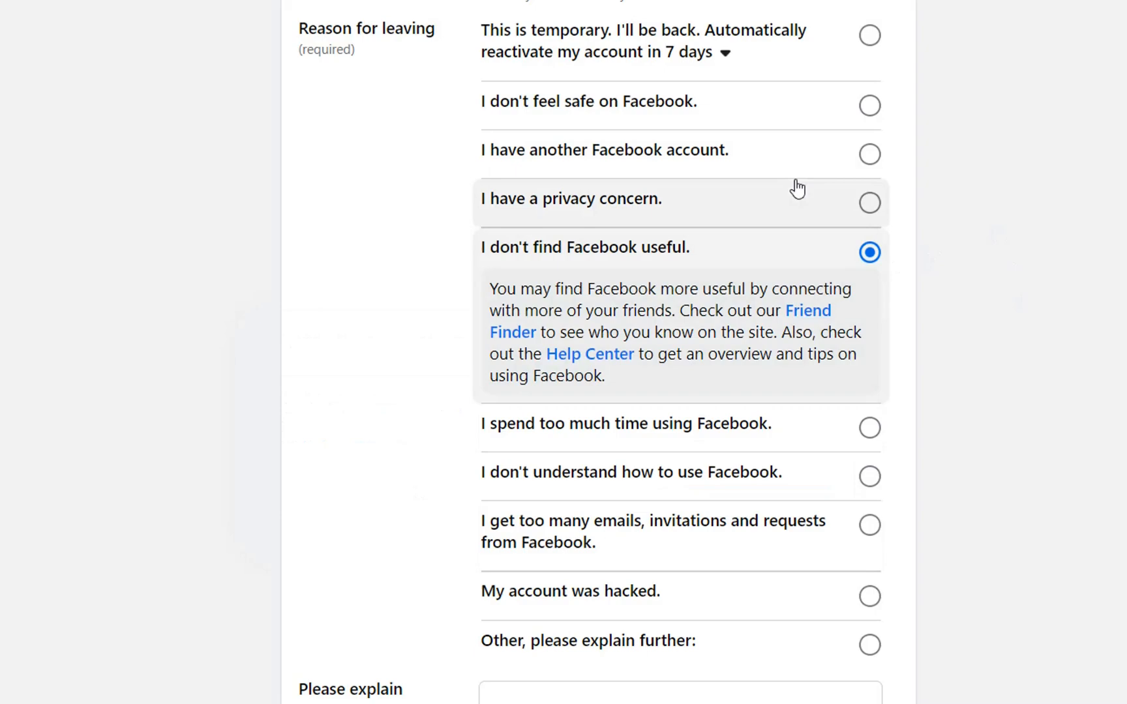
Step: Submit the deactivation form with the Deactivate button at the bottom
{"action": "scroll", "scroll_direction": "down", "scroll_amount": 3}
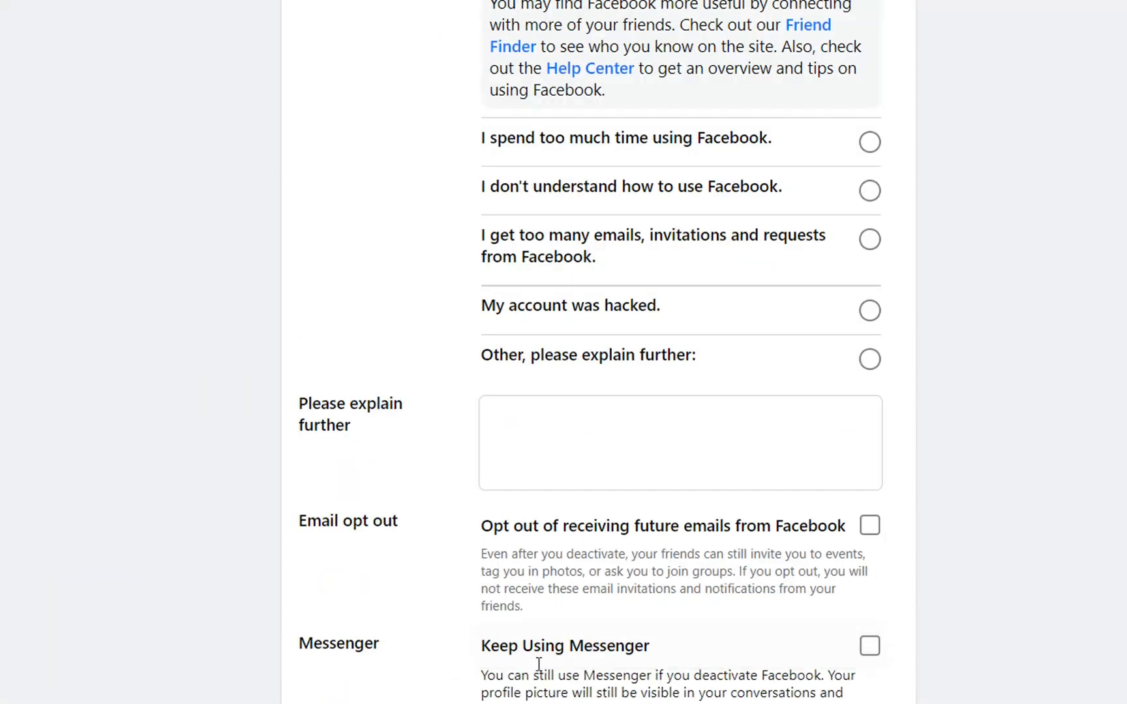
{"action": "mouse_move", "coordinate": [507, 660]}
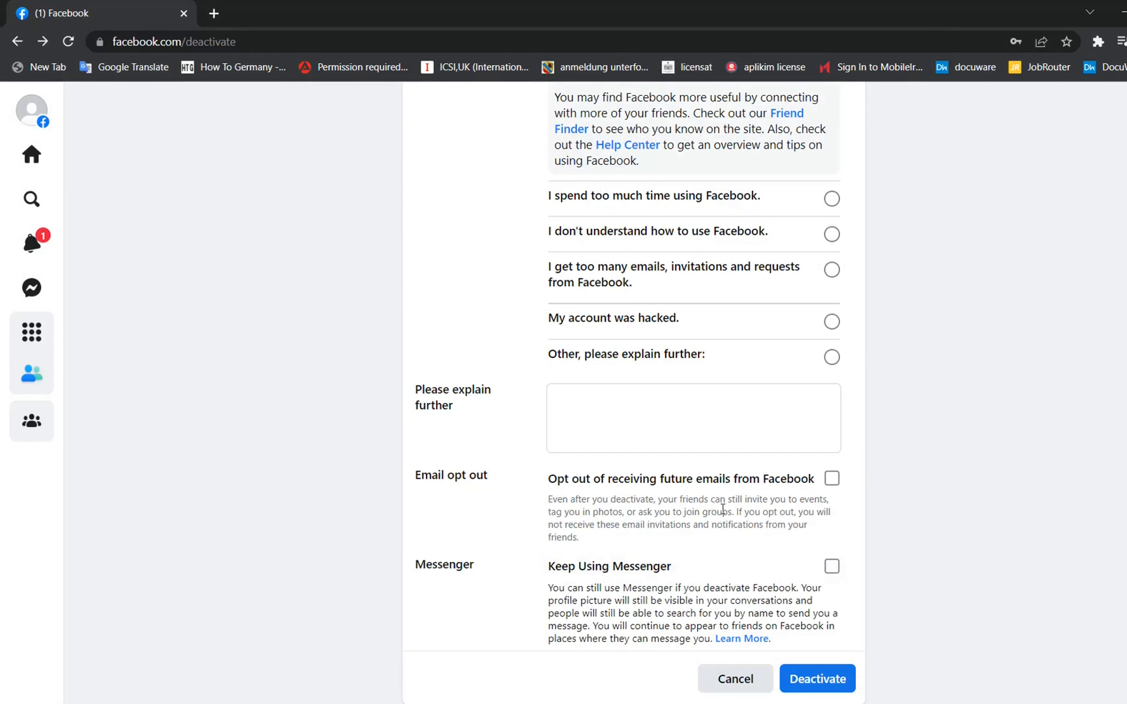
{"action": "mouse_move", "coordinate": [836, 692]}
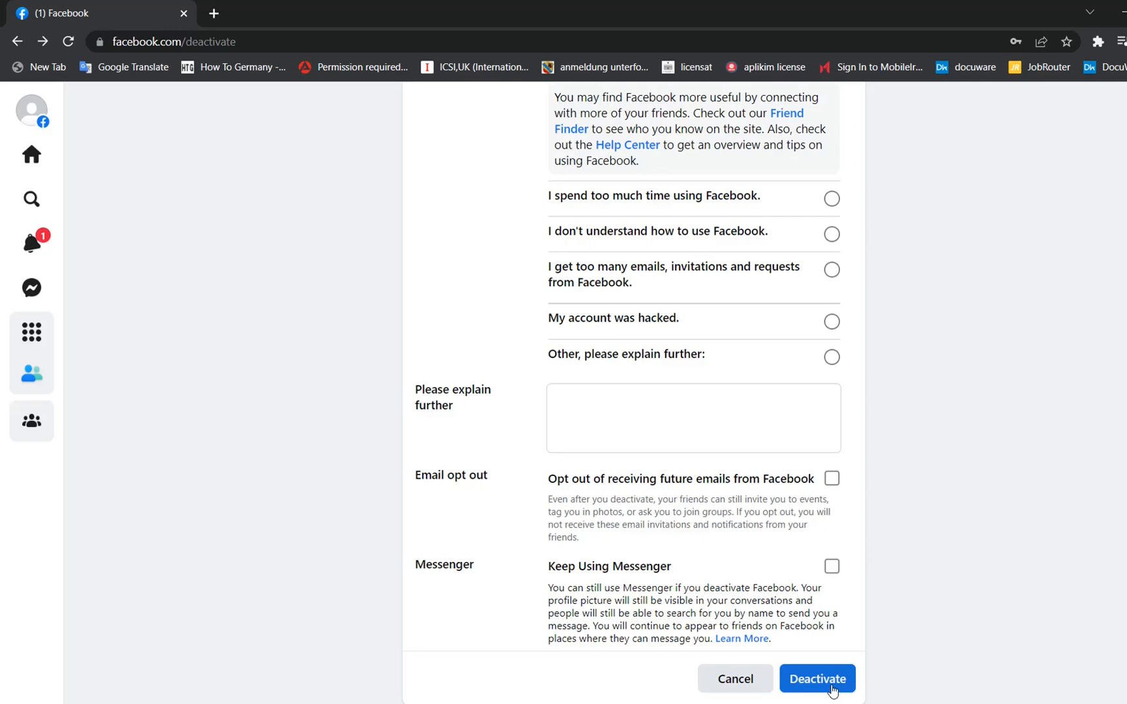
{"action": "left_click", "coordinate": [816, 678]}
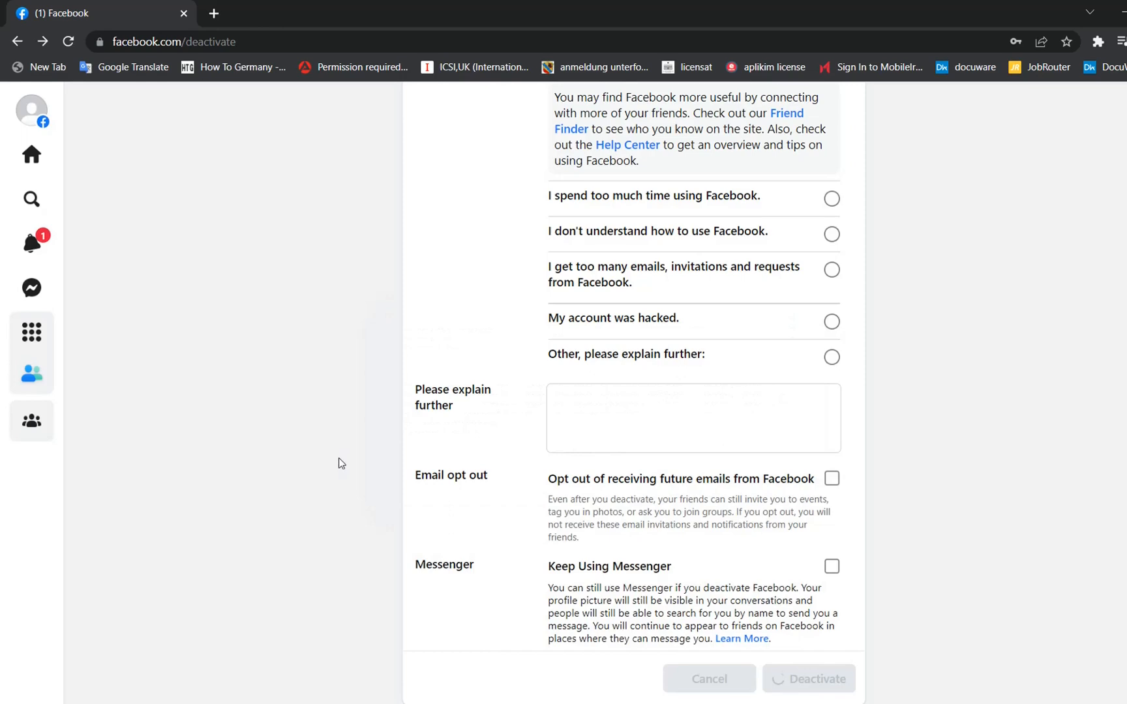
Step: Confirm deactivation again to land on the 'Your account has been deactivated' login page
{"action": "left_click", "coordinate": [808, 678]}
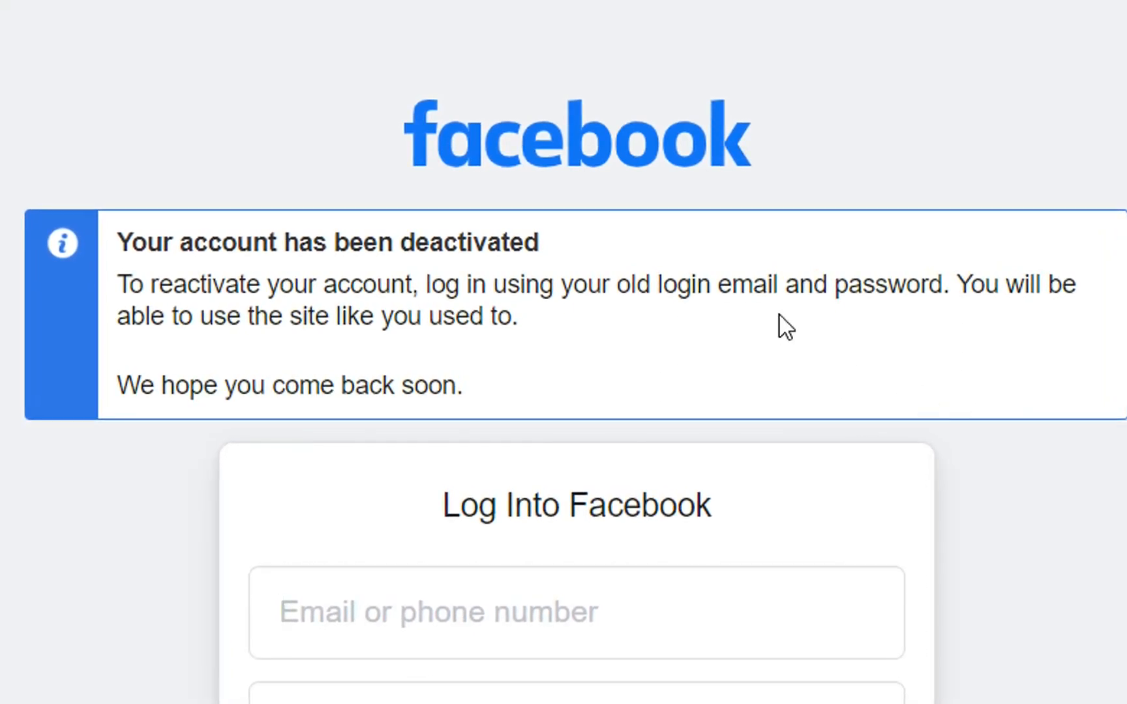
{"action": "mouse_move", "coordinate": [785, 160]}
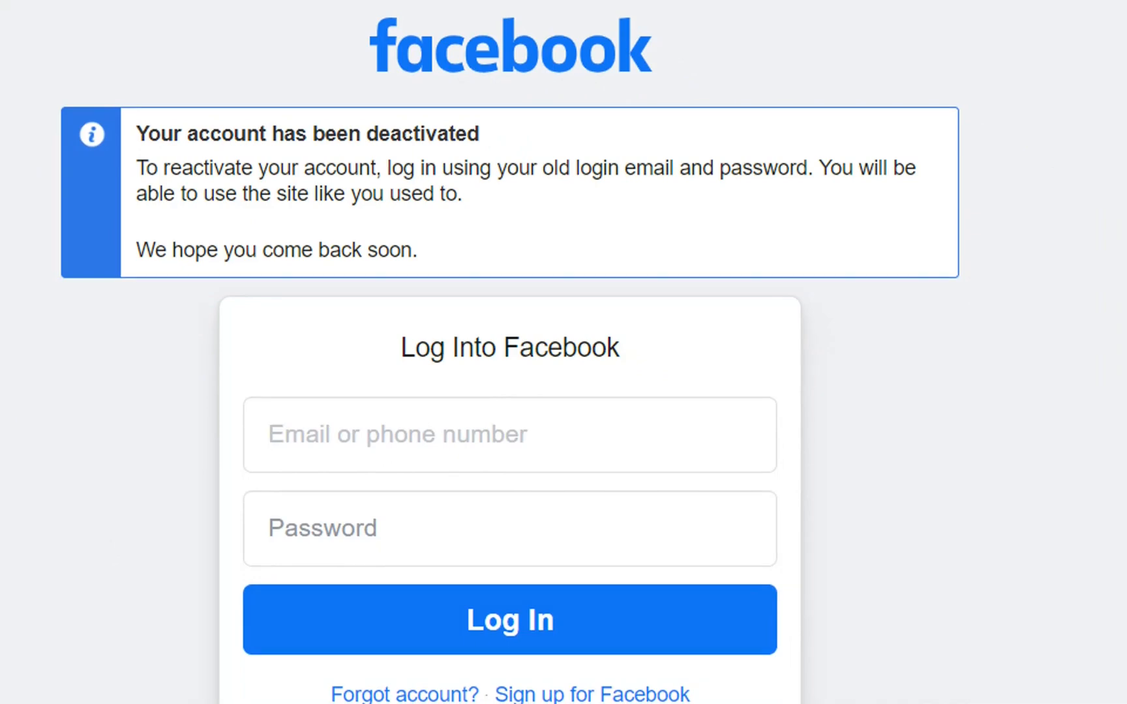
{"action": "mouse_move", "coordinate": [1108, 360]}
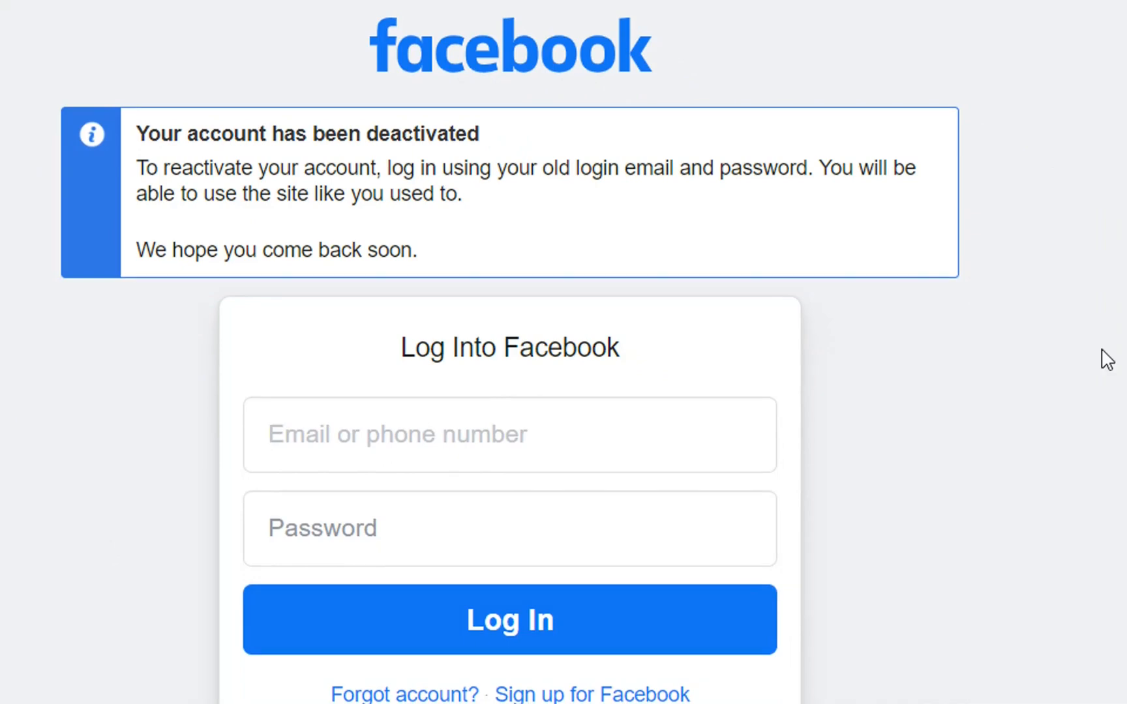